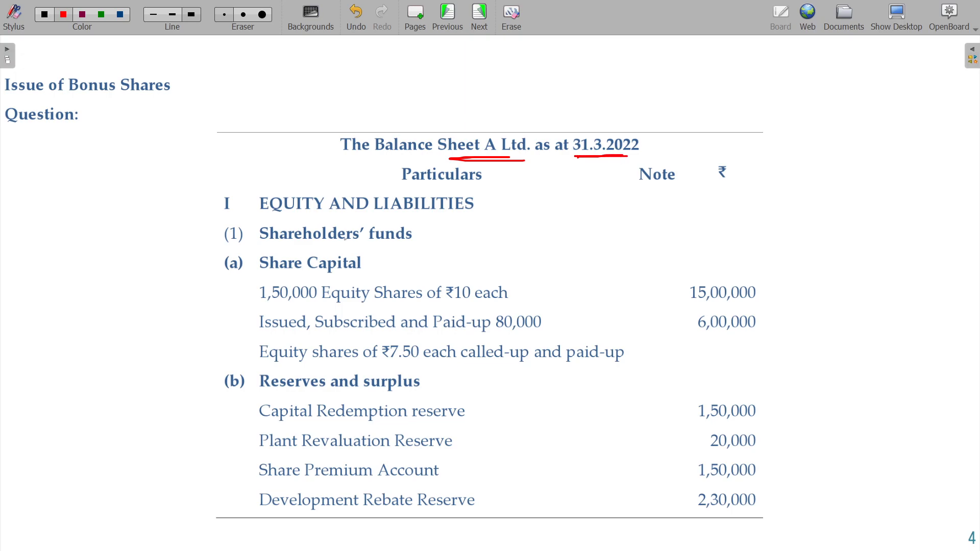
Step: Bracket the liabilities and assets rows in red and underline who receives the bonus shares
{"action": "left_click_drag", "start_coordinate": [247, 272], "coordinate": [237, 506]}
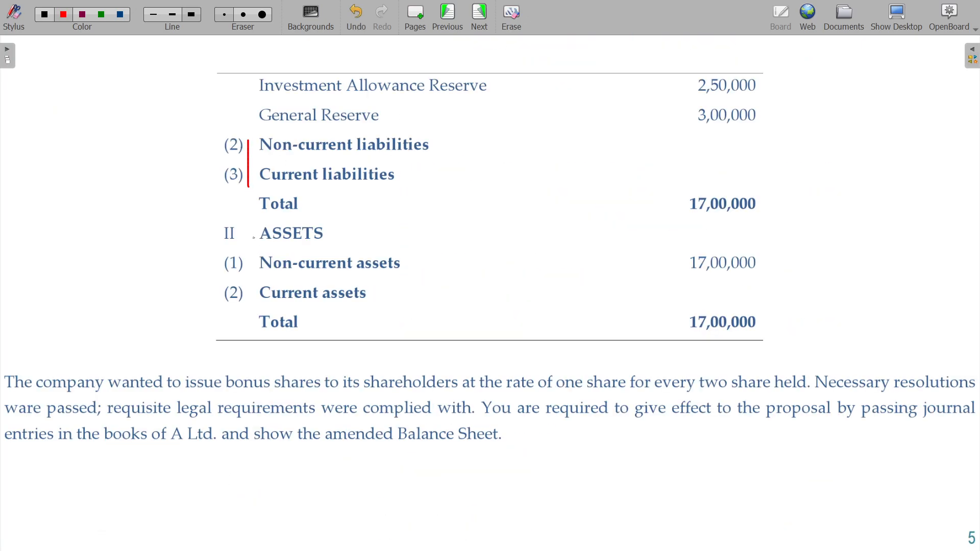
{"action": "left_click_drag", "start_coordinate": [254, 256], "coordinate": [254, 325]}
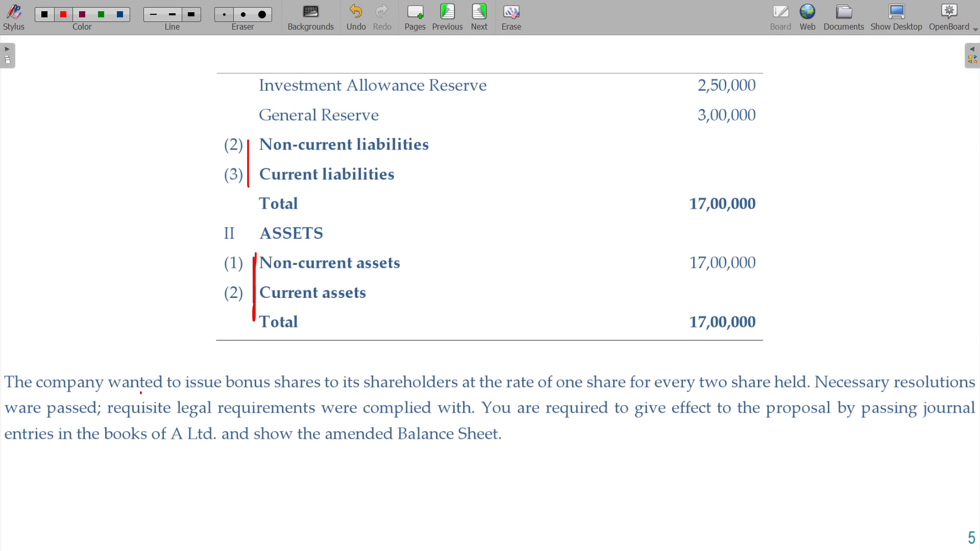
{"action": "left_click_drag", "start_coordinate": [136, 392], "coordinate": [419, 393]}
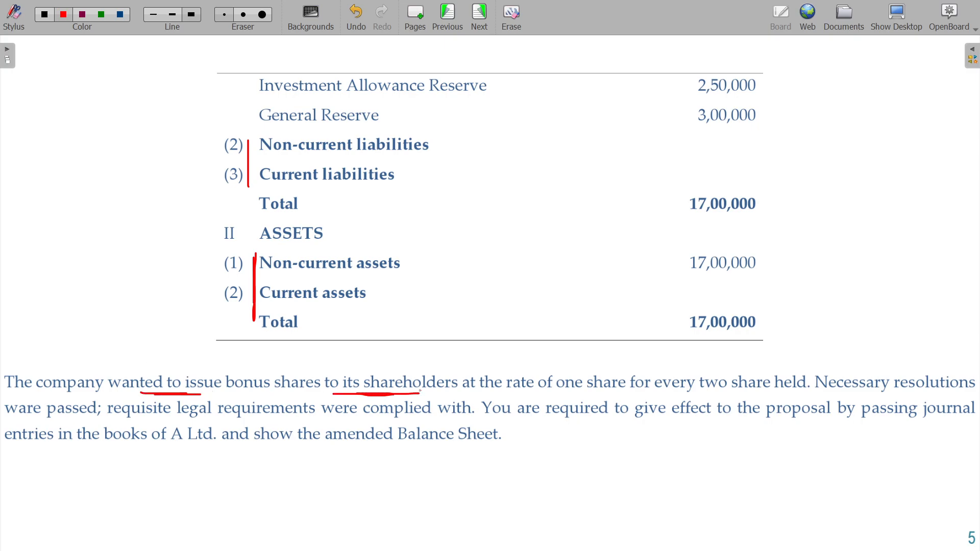
Step: Circle the one-for-two ratio as 1/2 and underline the resolution and entry-passing phrases
{"action": "left_click_drag", "start_coordinate": [546, 372], "coordinate": [607, 387]}
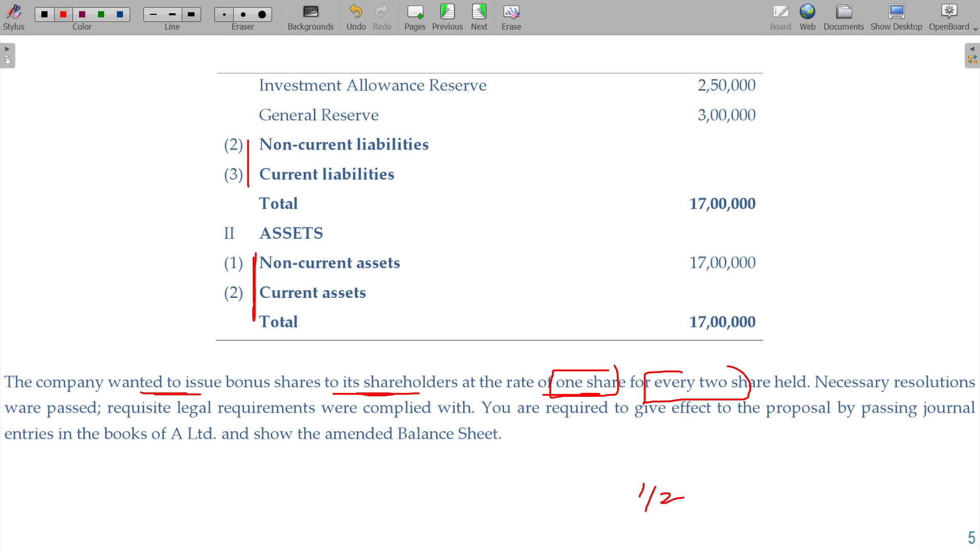
{"action": "left_click_drag", "start_coordinate": [894, 393], "coordinate": [943, 394]}
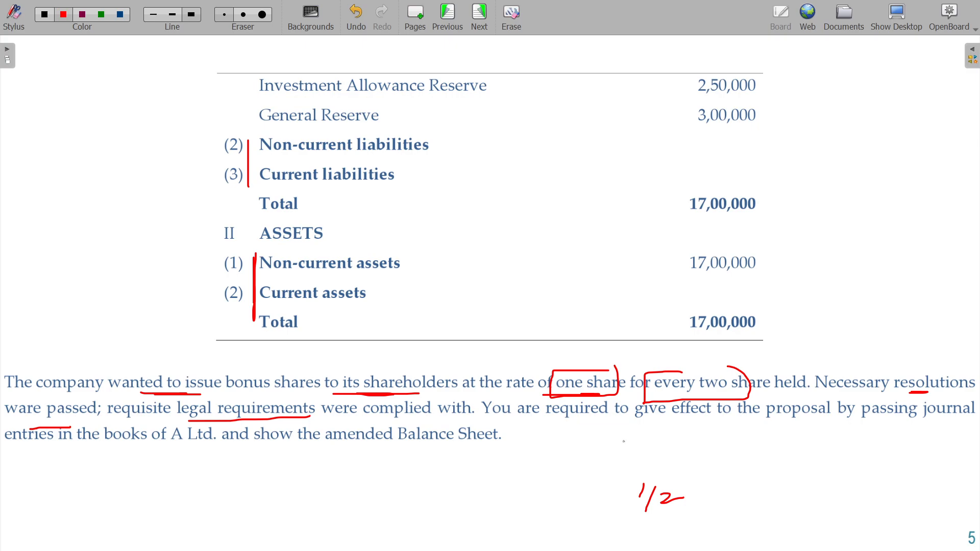
{"action": "left_click_drag", "start_coordinate": [631, 420], "coordinate": [691, 420]}
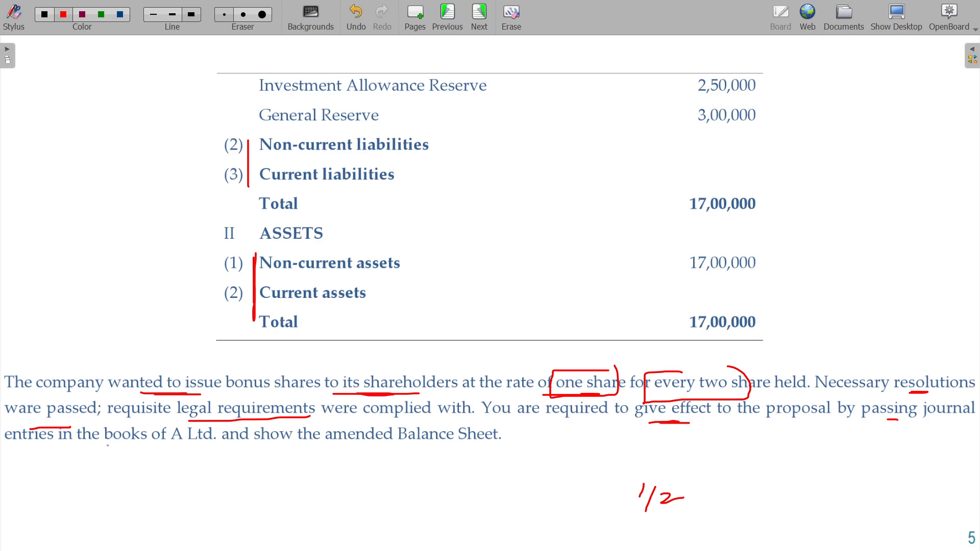
{"action": "left_click_drag", "start_coordinate": [381, 451], "coordinate": [406, 450]}
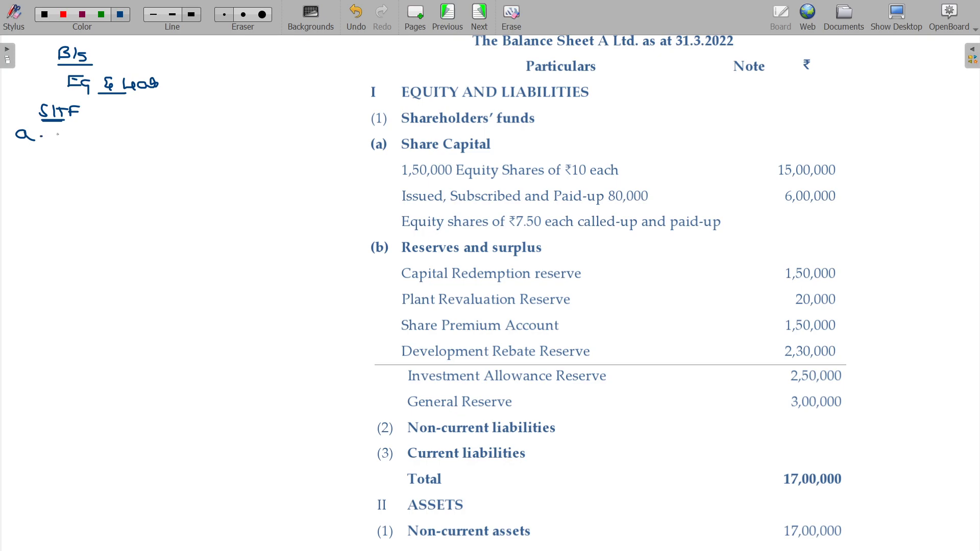
Step: Write the B/S equity and liabilities headings with authorised capital 1500 in '000
{"action": "type", "text": "L"}
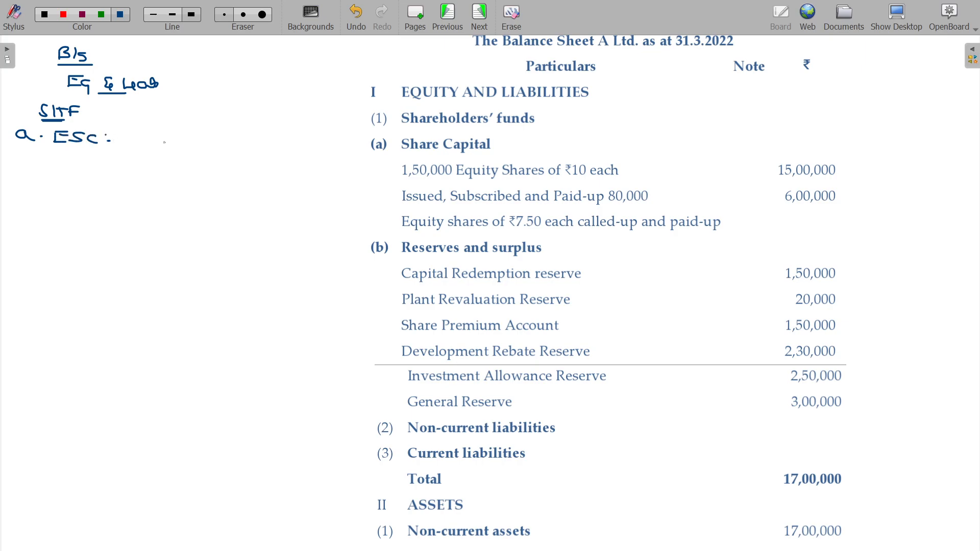
{"action": "type", "text": "A"}
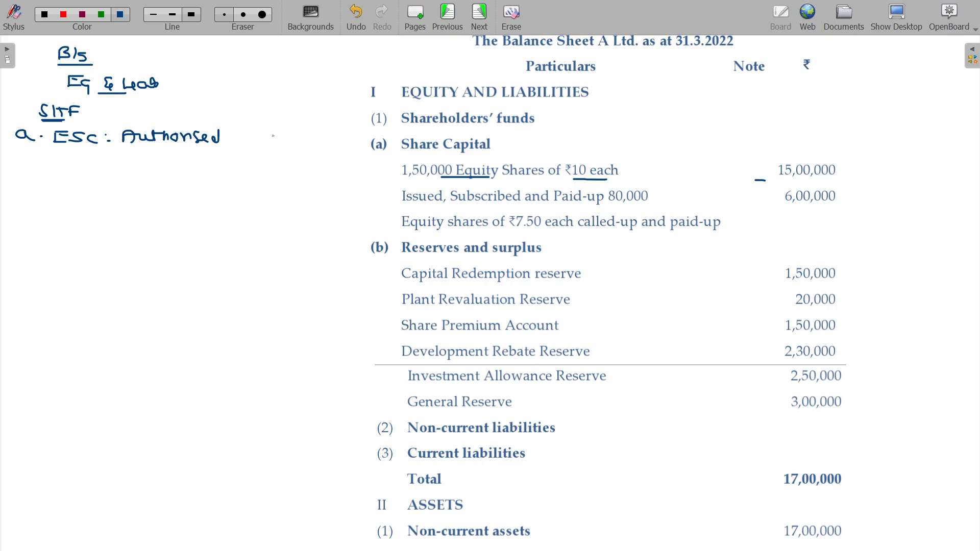
{"action": "type", "text": "15"}
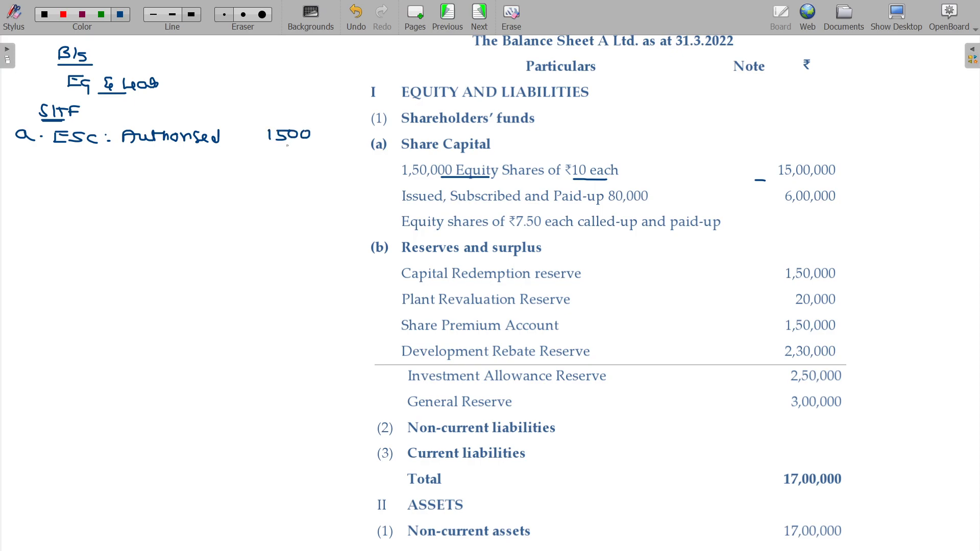
{"action": "left_click_drag", "start_coordinate": [269, 56], "coordinate": [294, 56]}
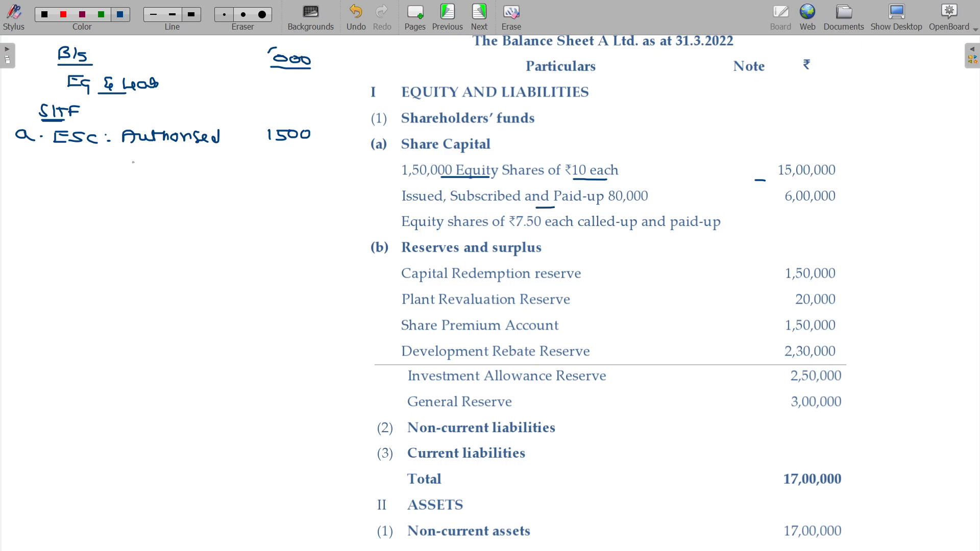
Step: Add the issued capital line: 7.5/10 paid, 600
{"action": "type", "text": "I."}
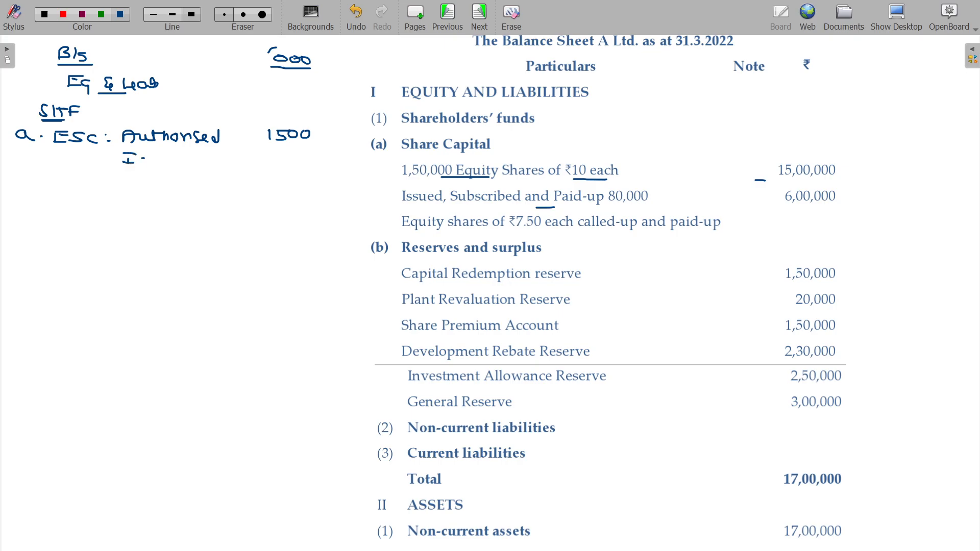
{"action": "type", "text": "Issued"}
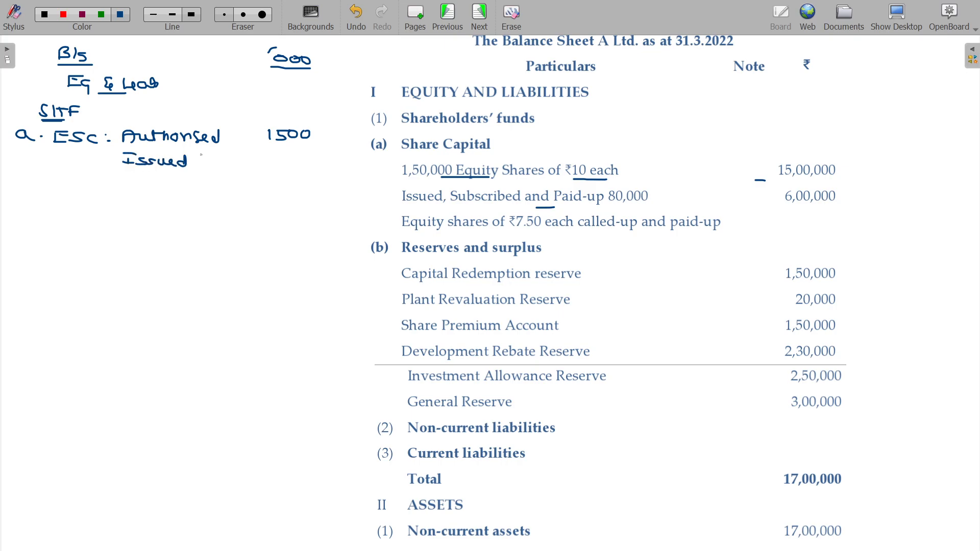
{"action": "type", "text": "7.5%"}
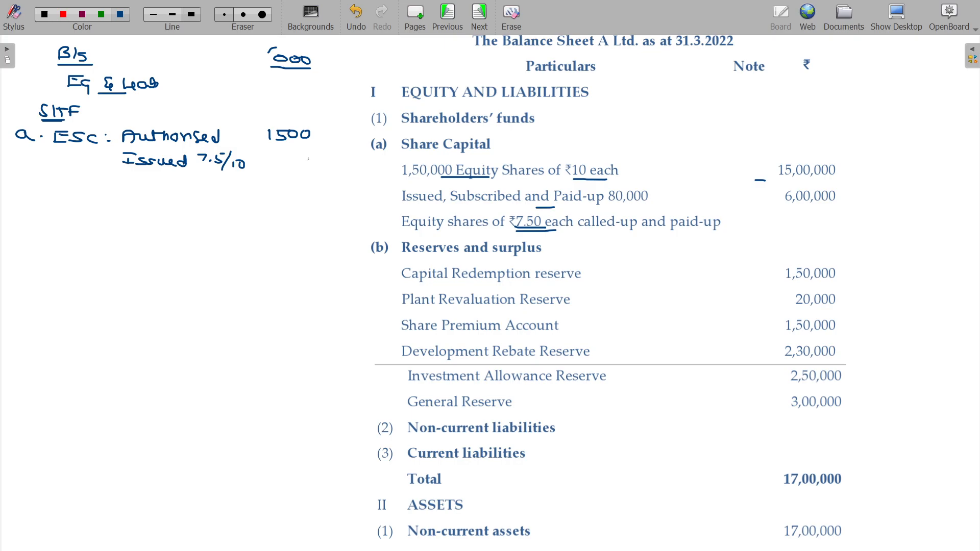
{"action": "type", "text": "6c"}
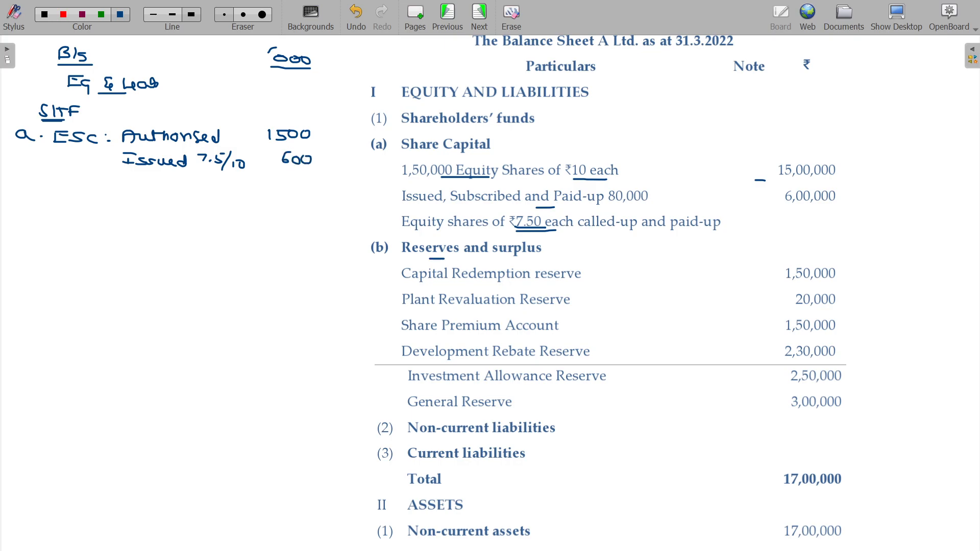
{"action": "type", "text": "1b"}
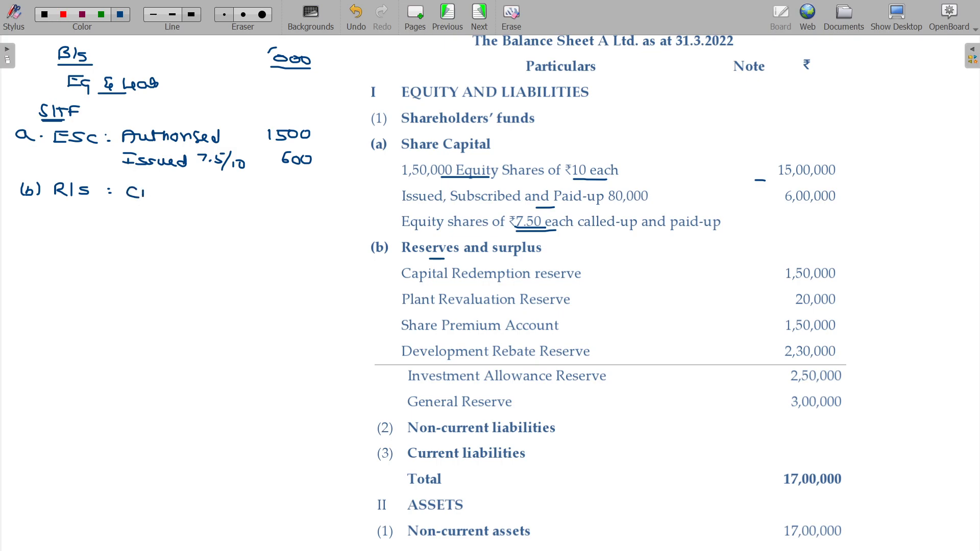
Step: Under (b) R/S, list capital redemption reserve 150, revaluation reserve and the next reserves
{"action": "type", "text": "RR"}
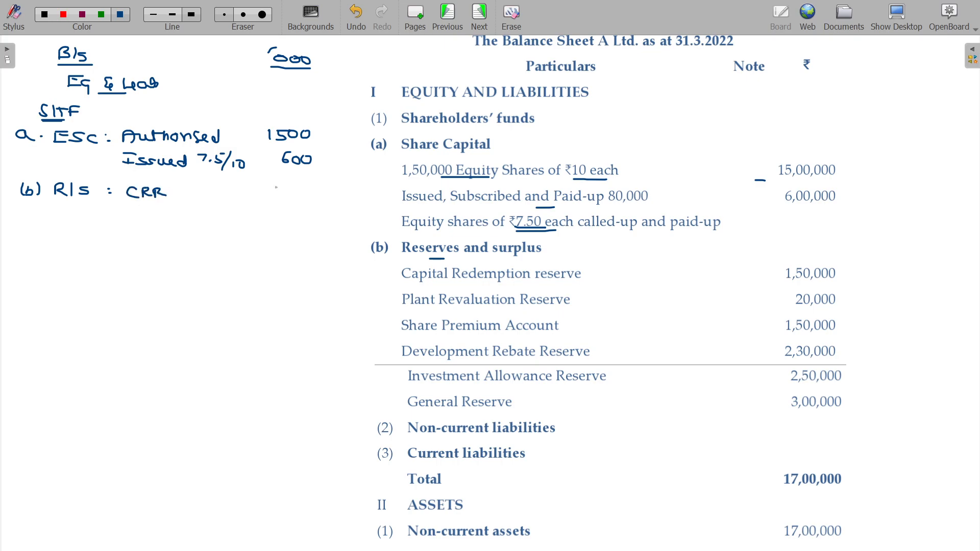
{"action": "type", "text": "150"}
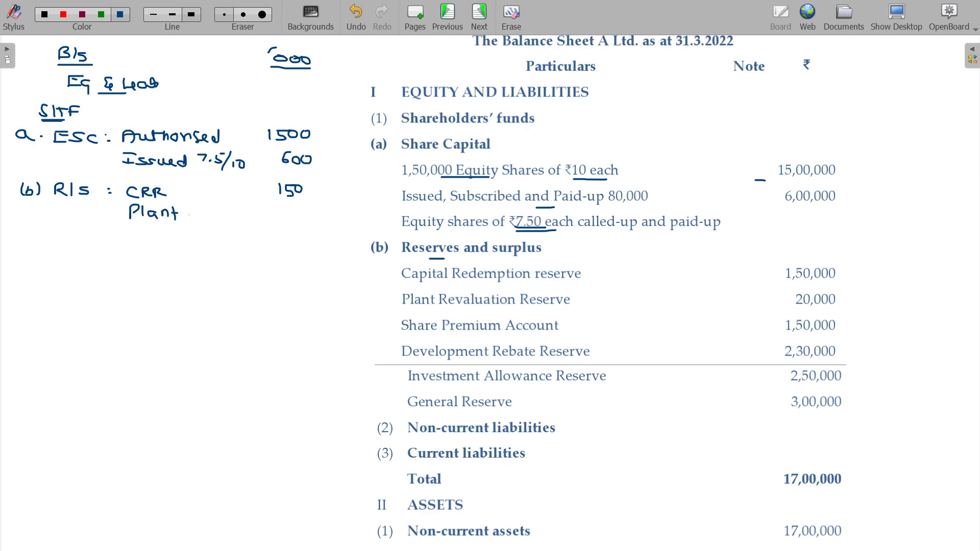
{"action": "type", "text": "Rev. Res 20"}
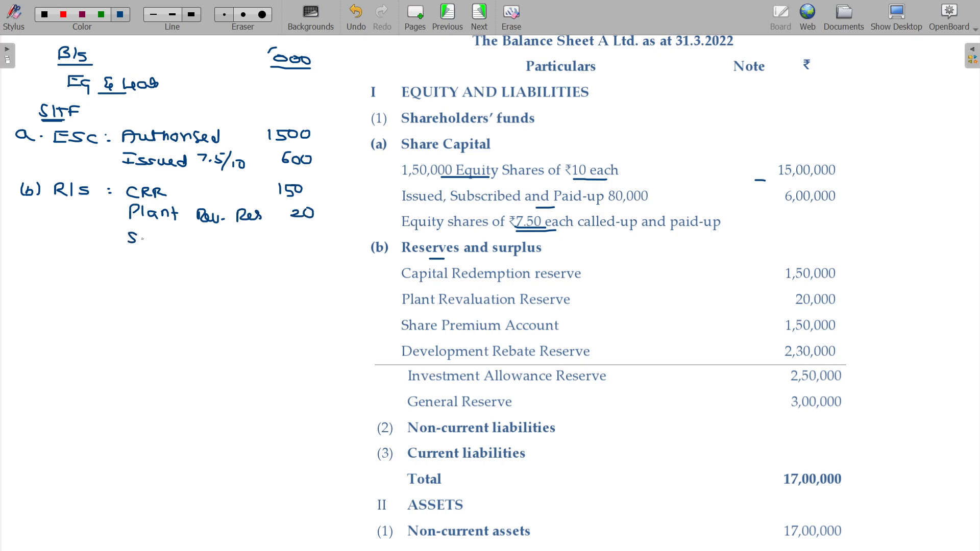
{"action": "type", "text": "P 150"}
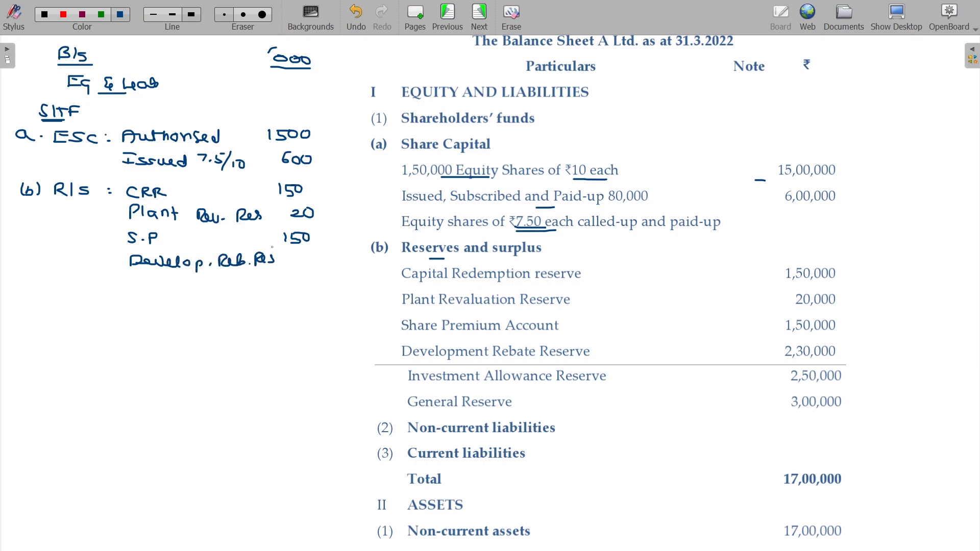
{"action": "type", "text": "230"}
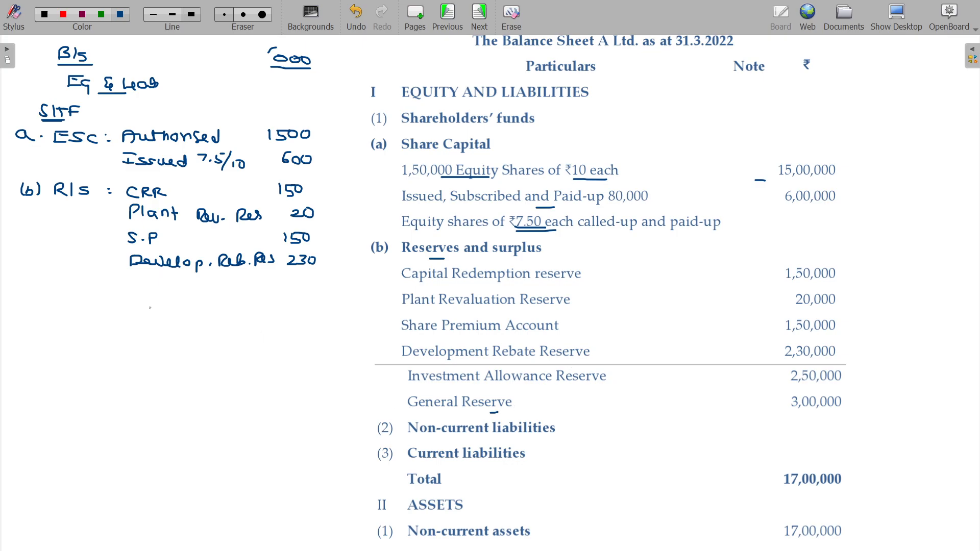
Step: Add investment reserve 250 and general reserve 300, and total the reserves at 1700
{"action": "type", "text": "I,"}
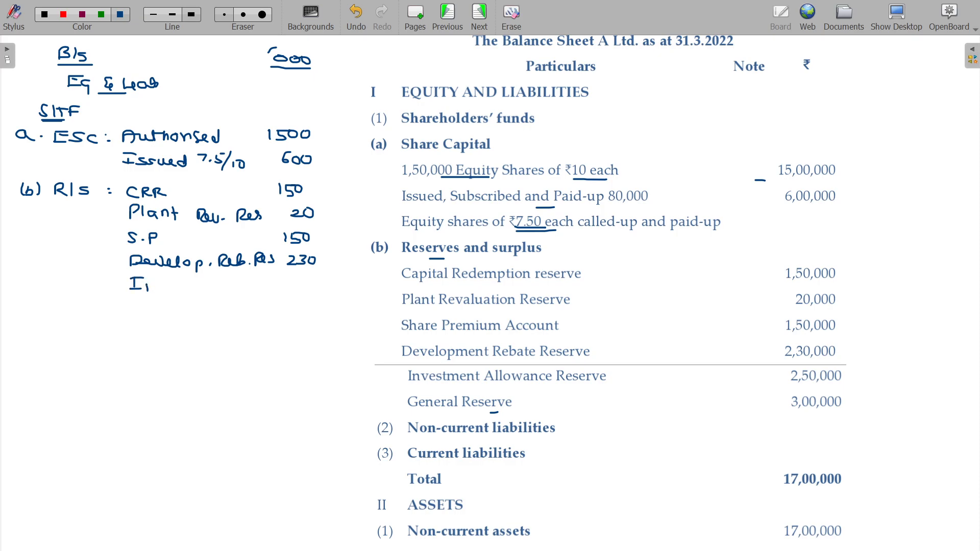
{"action": "type", "text": "Invest All Res"}
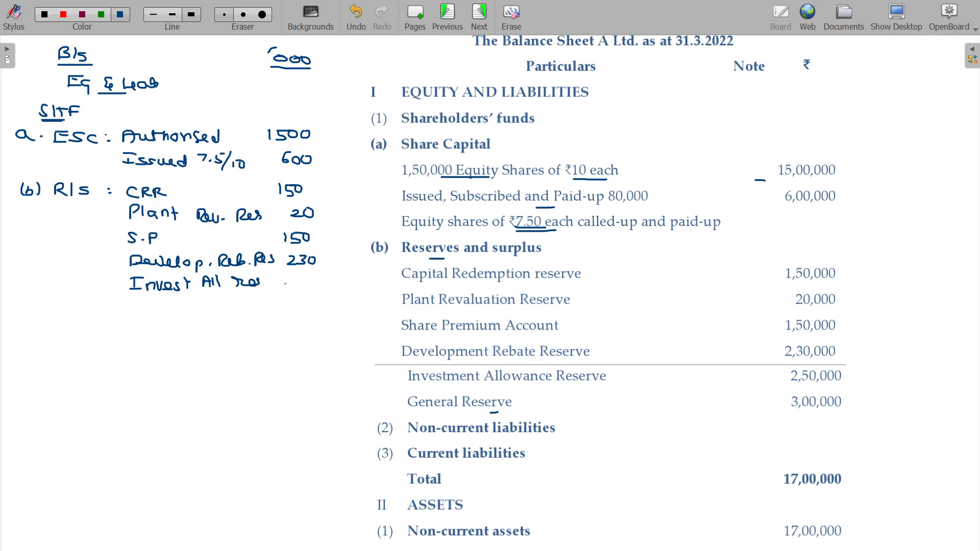
{"action": "type", "text": "250"}
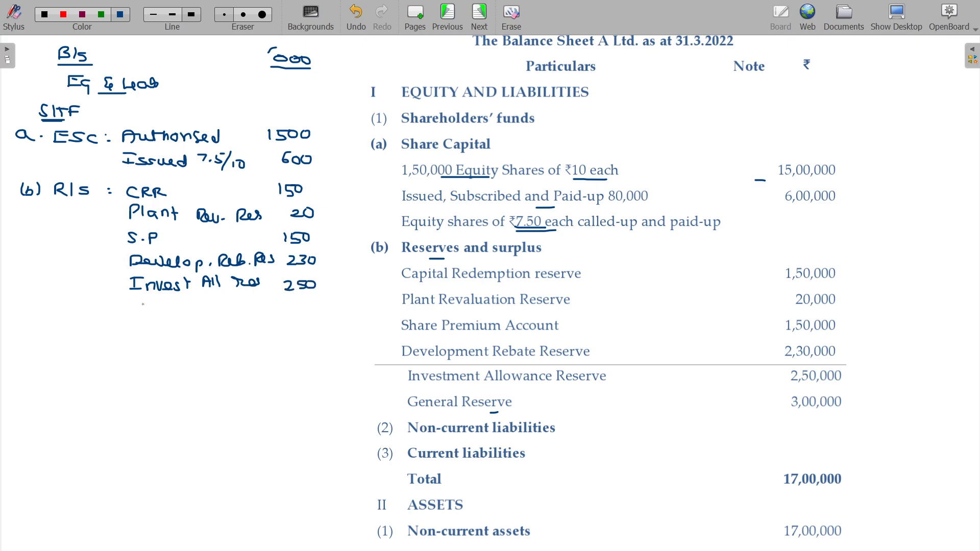
{"action": "type", "text": "GR"}
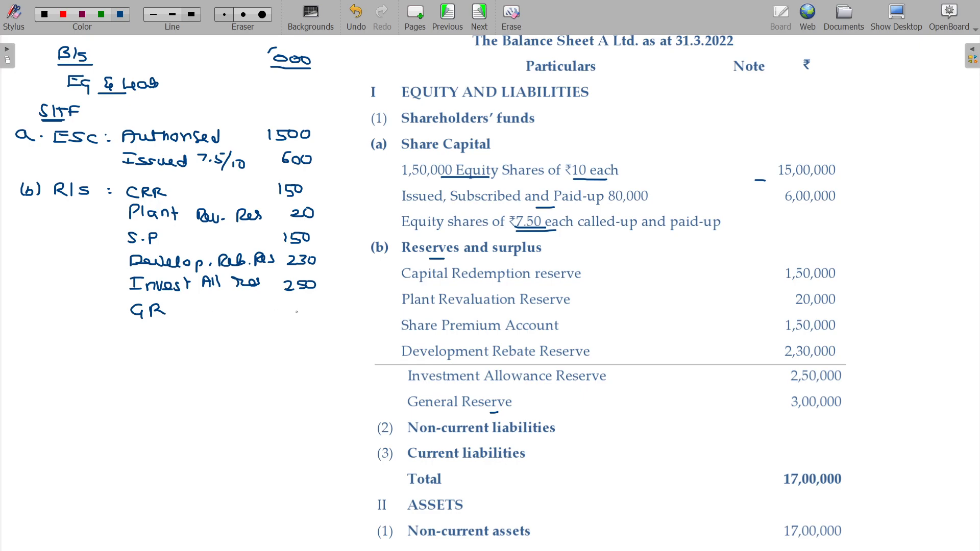
{"action": "type", "text": "300"}
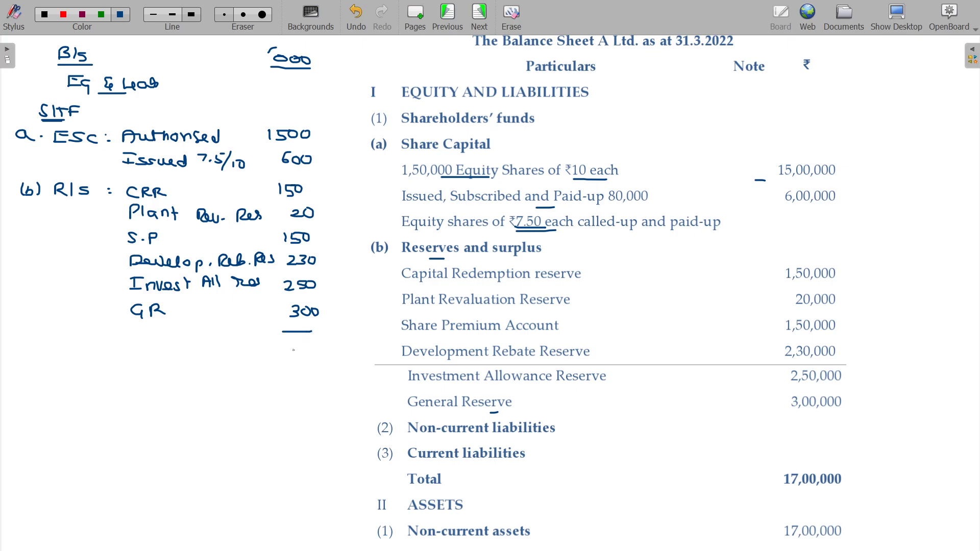
{"action": "type", "text": "1700"}
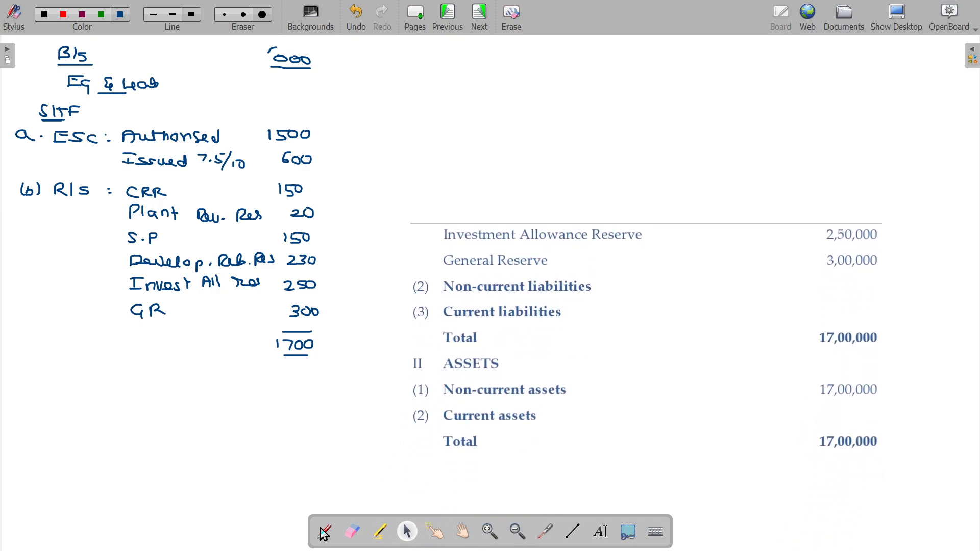
Step: Write assets NCA 1700, CA nil, total 1700, and delete the pasted balance sheet image
{"action": "left_click", "coordinate": [120, 14]}
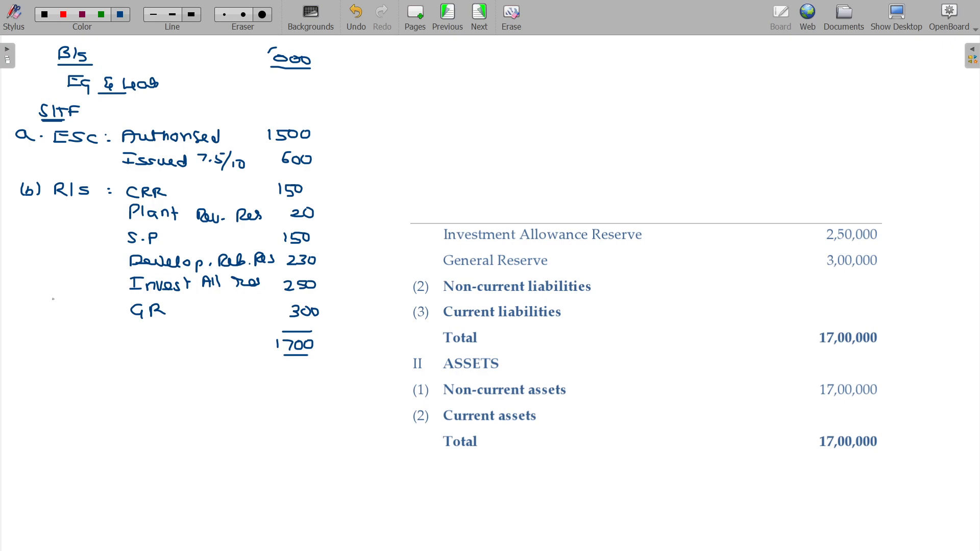
{"action": "mouse_move", "coordinate": [53, 370]}
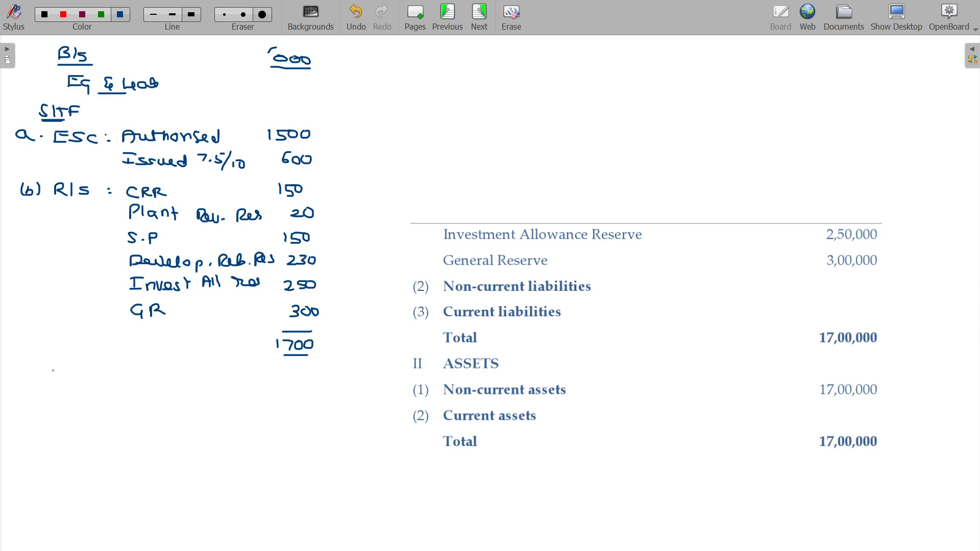
{"action": "type", "text": "Assets"}
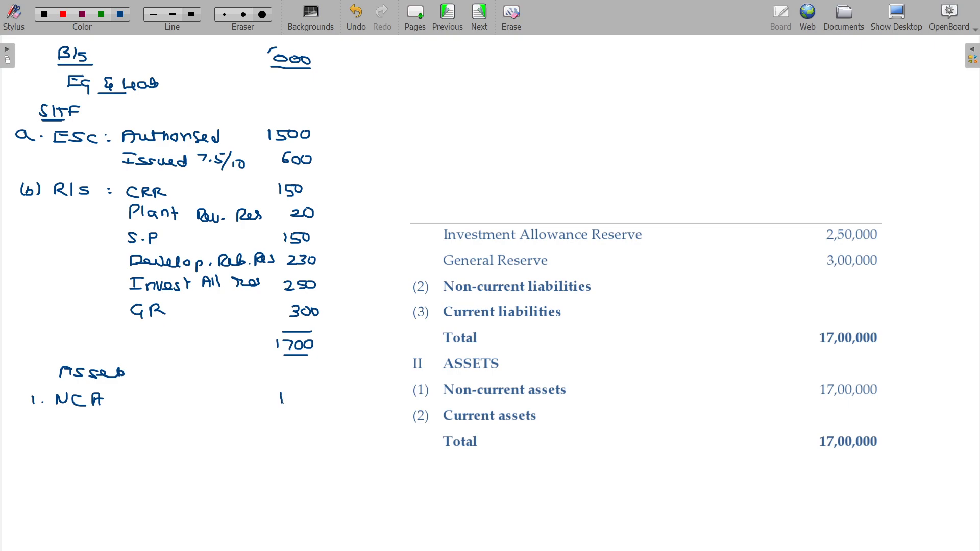
{"action": "type", "text": "700"}
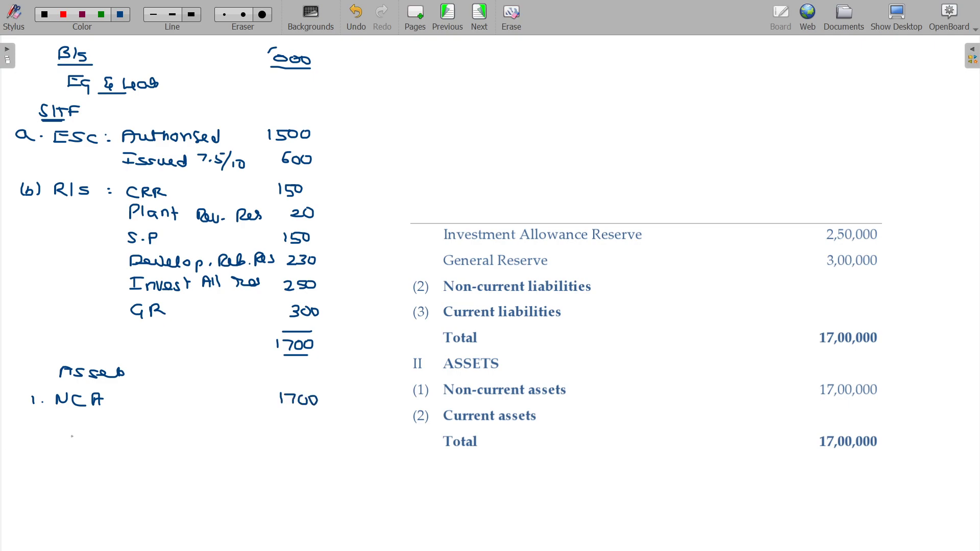
{"action": "type", "text": "CA -"}
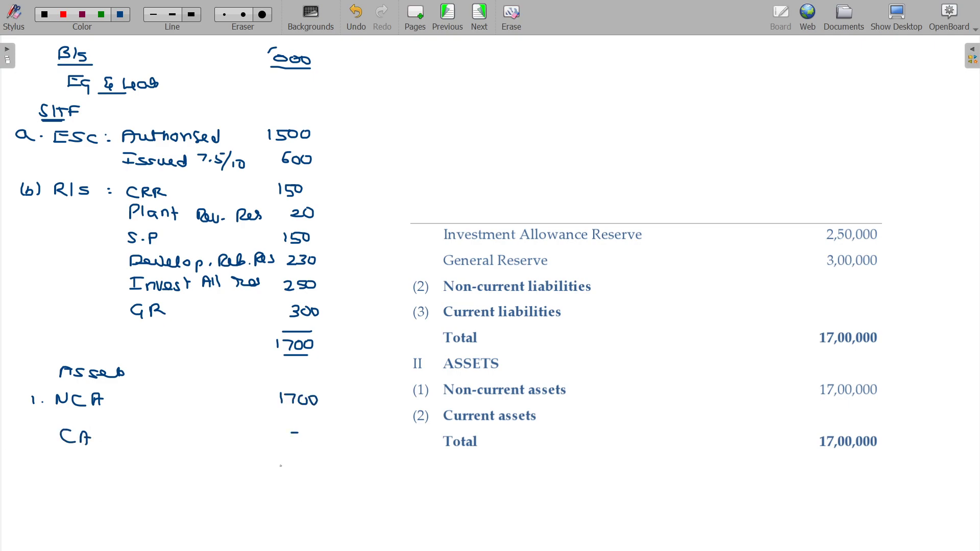
{"action": "type", "text": "1700"}
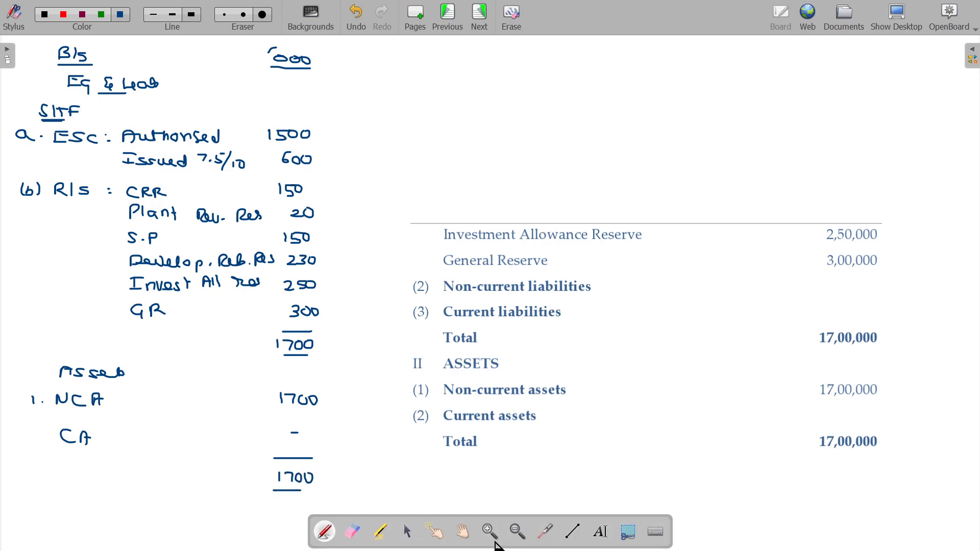
{"action": "left_click", "coordinate": [406, 532]}
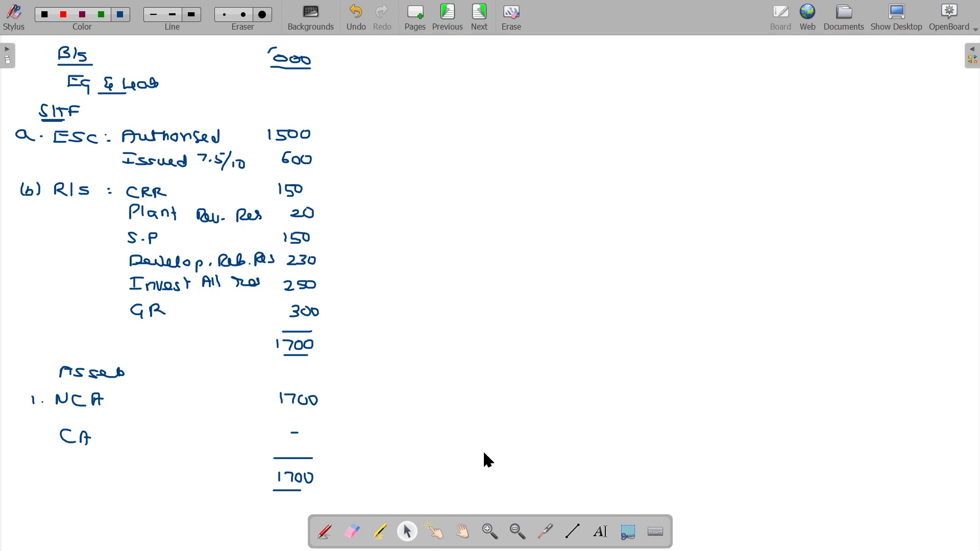
{"action": "left_click", "coordinate": [323, 532]}
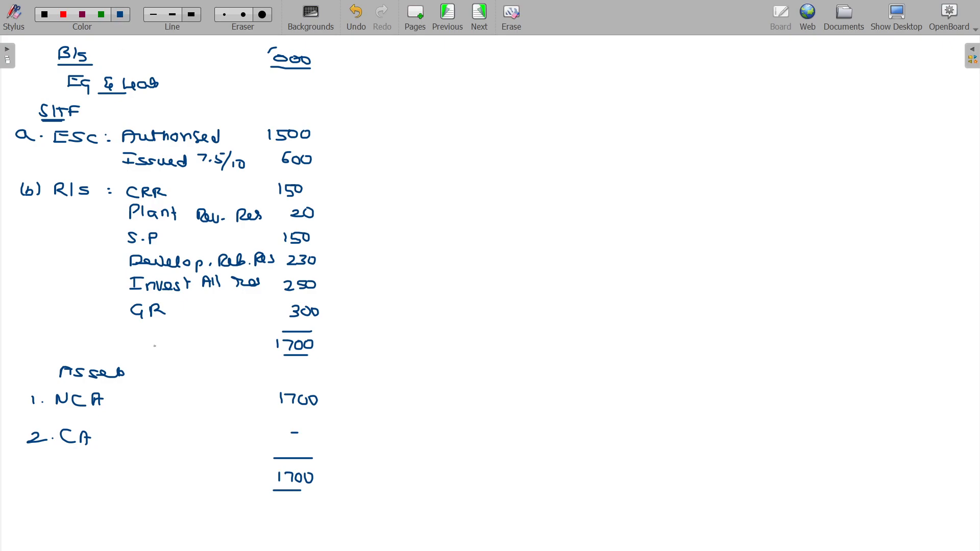
Step: List GR 300 and CRR 150, tick GR, CRR and S.P, and cross out the other reserves
{"action": "left_click_drag", "start_coordinate": [118, 314], "coordinate": [124, 312]}
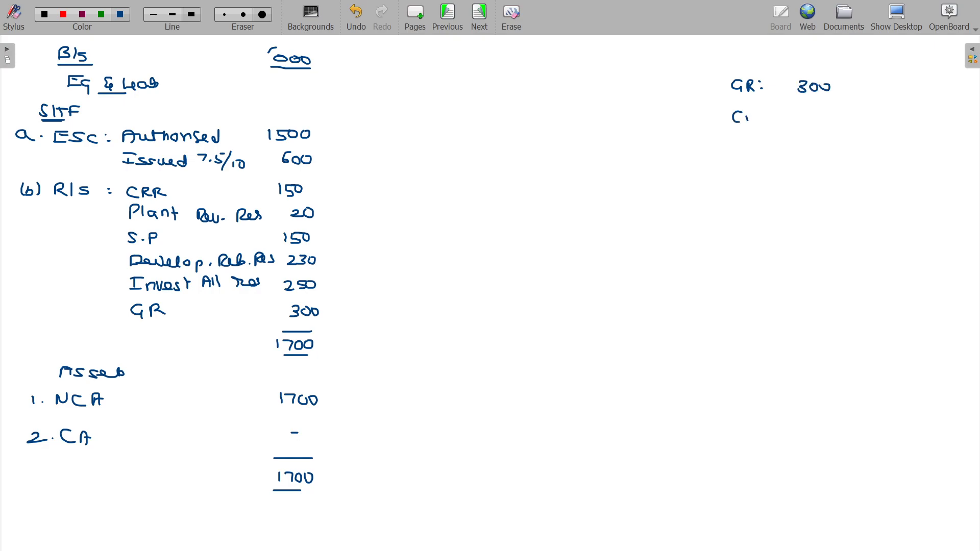
{"action": "type", "text": "CRR 1S"}
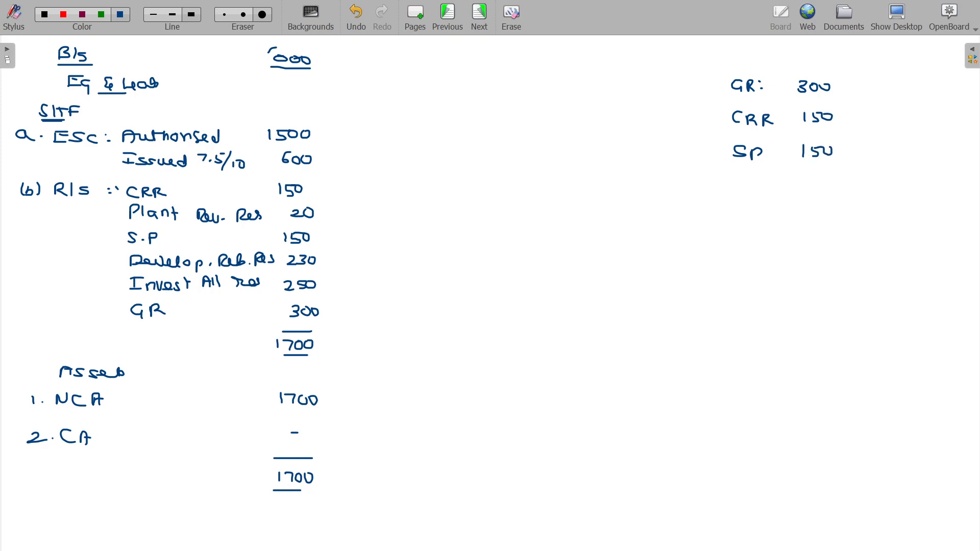
{"action": "left_click_drag", "start_coordinate": [113, 312], "coordinate": [126, 303]}
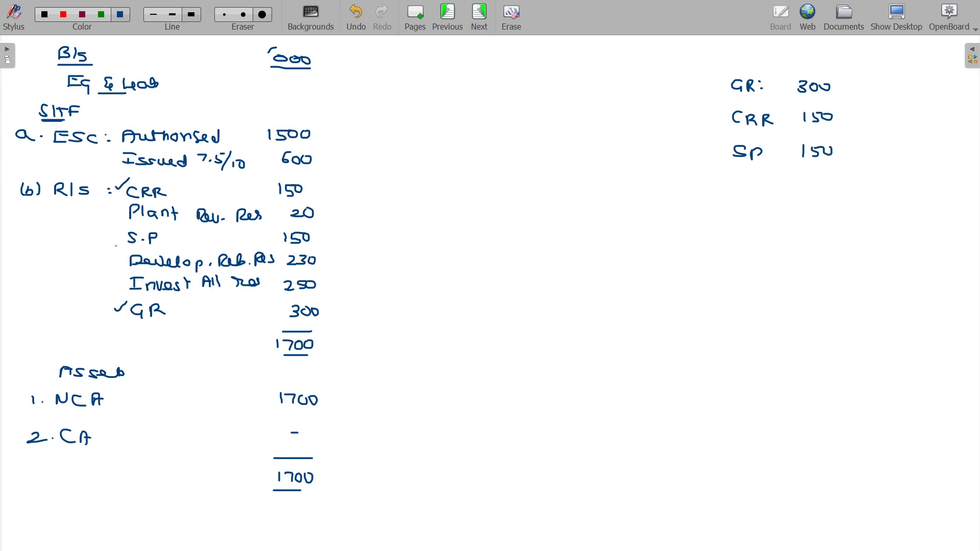
{"action": "left_click_drag", "start_coordinate": [112, 240], "coordinate": [122, 234]}
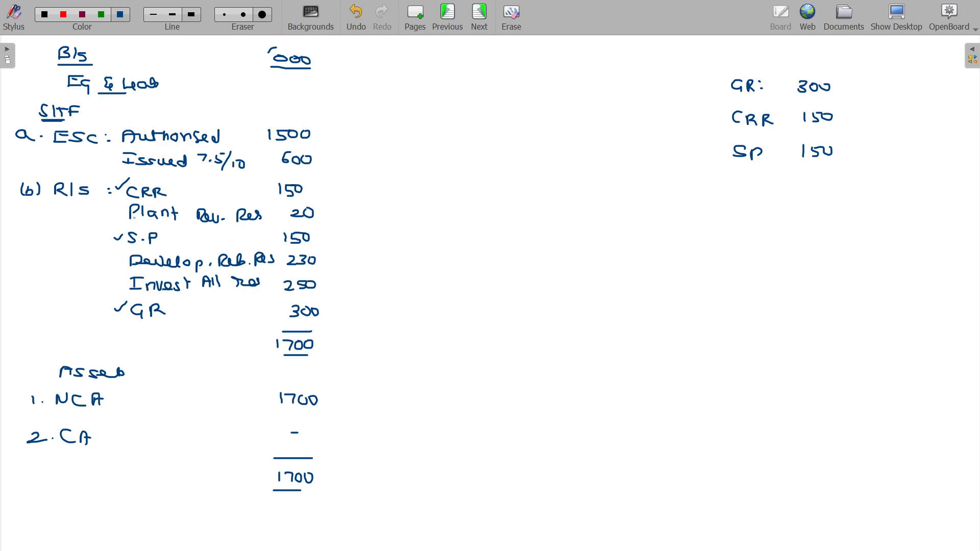
{"action": "left_click_drag", "start_coordinate": [112, 216], "coordinate": [122, 212]}
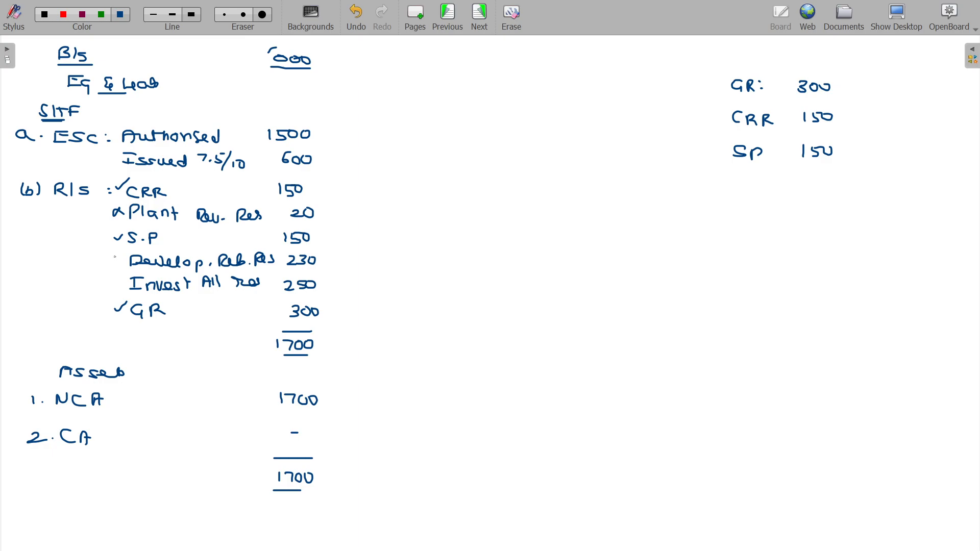
{"action": "left_click", "coordinate": [116, 259]}
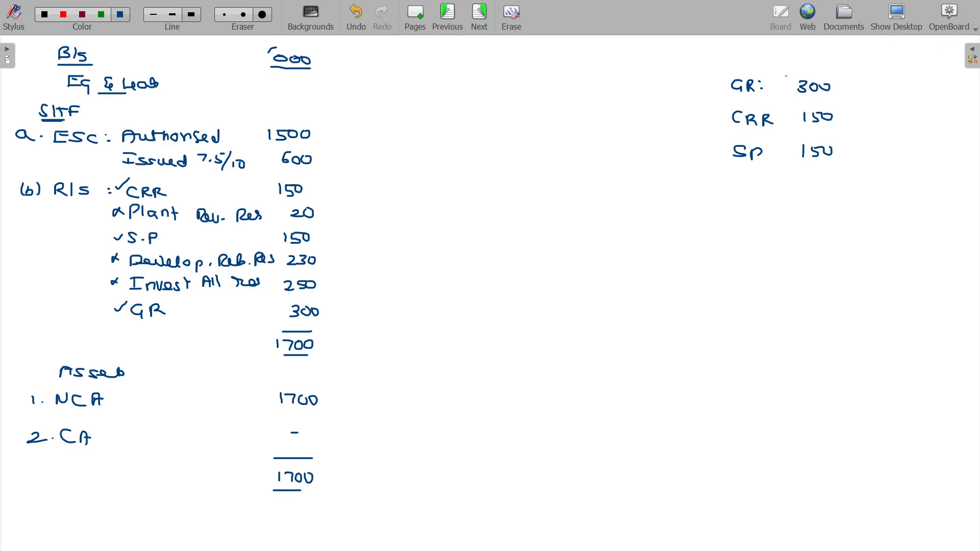
{"action": "mouse_move", "coordinate": [858, 57]}
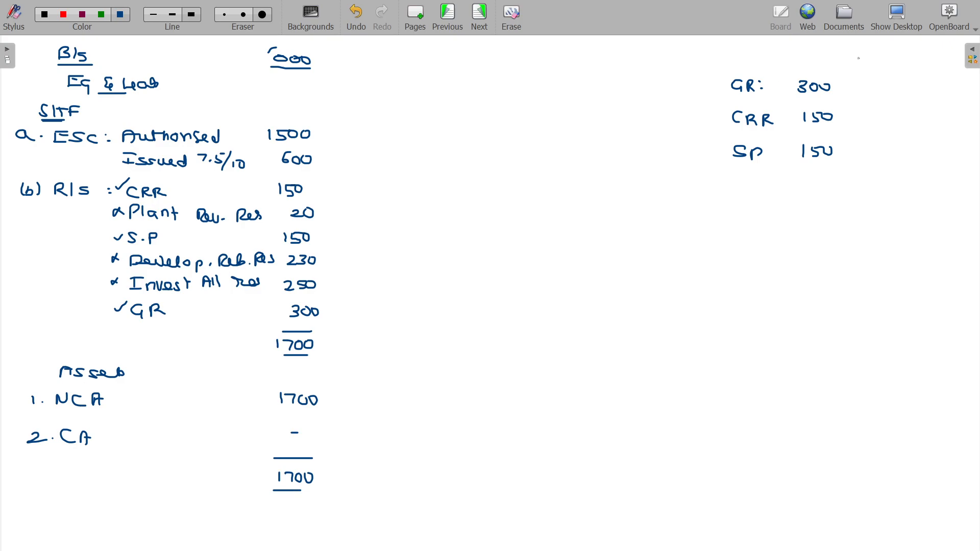
Step: Add PPS/FPS columns ticking all three reserves under FPS, and underline 7.5/10 in green
{"action": "left_click_drag", "start_coordinate": [206, 168], "coordinate": [235, 170]}
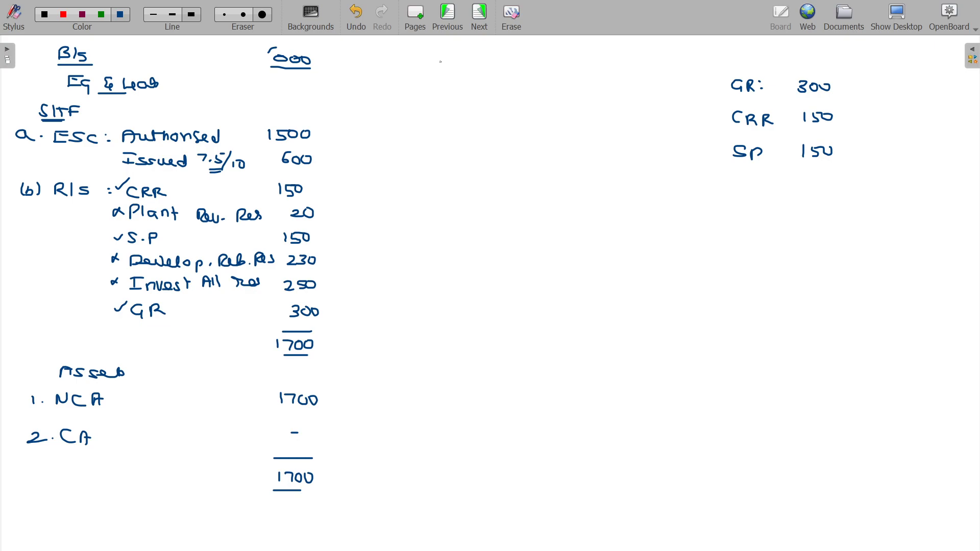
{"action": "mouse_move", "coordinate": [878, 43]}
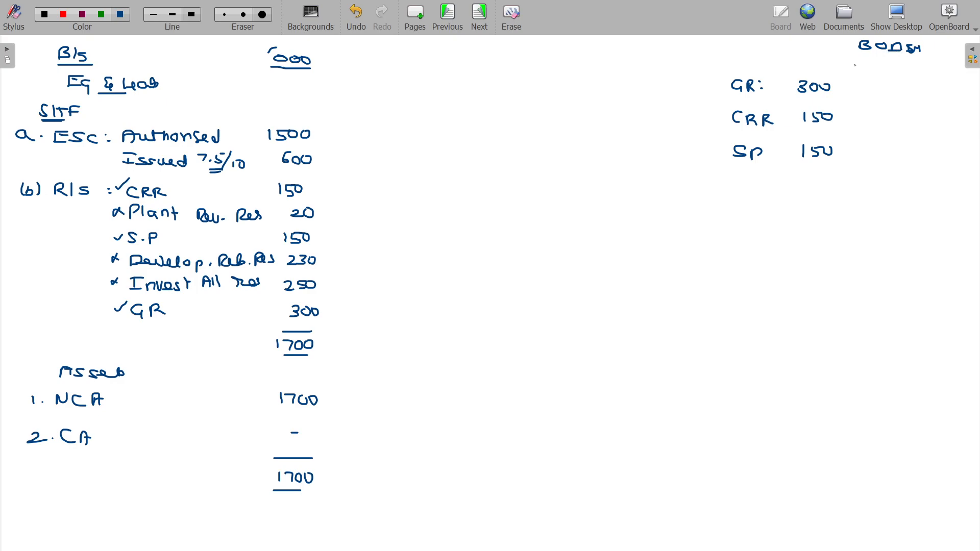
{"action": "type", "text": "PPS"}
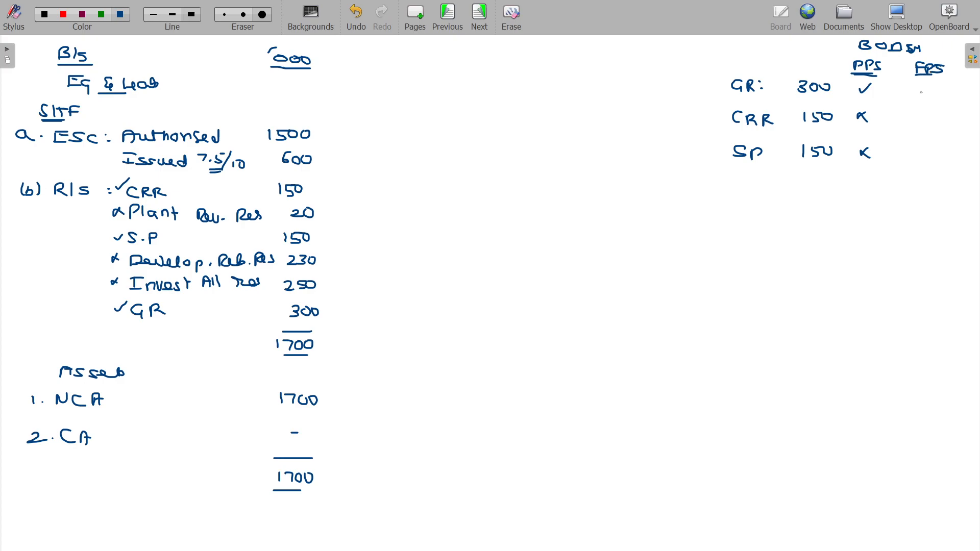
{"action": "left_click_drag", "start_coordinate": [924, 94], "coordinate": [931, 150]}
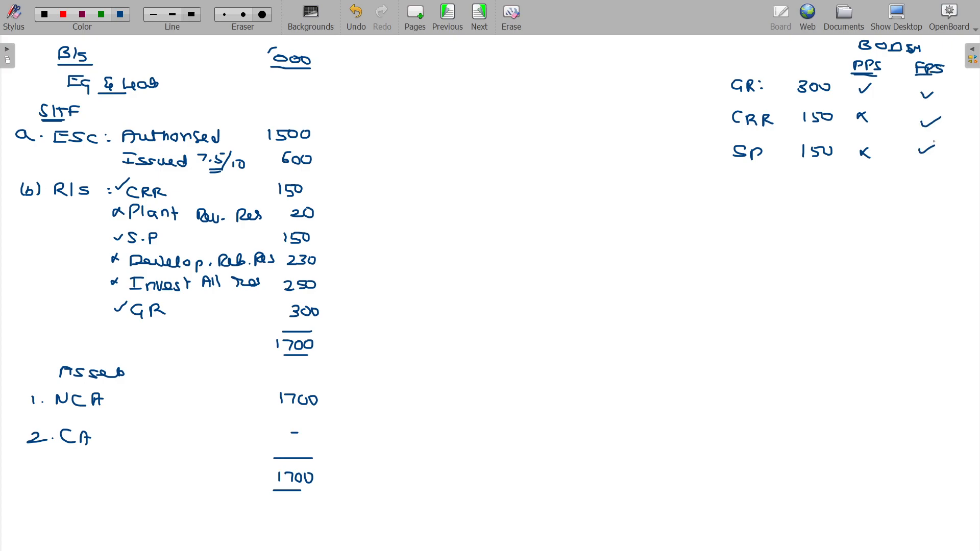
{"action": "mouse_move", "coordinate": [424, 61]}
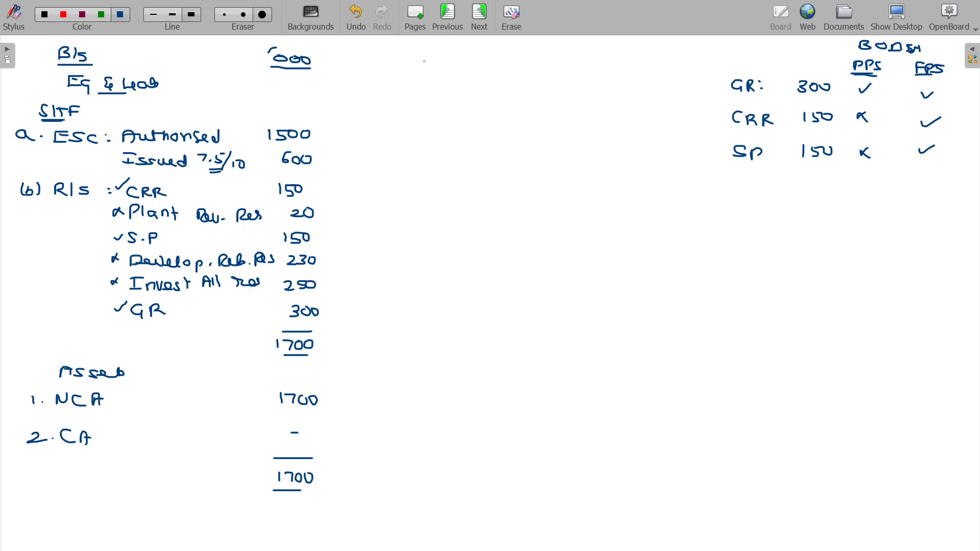
{"action": "left_click", "coordinate": [100, 14]}
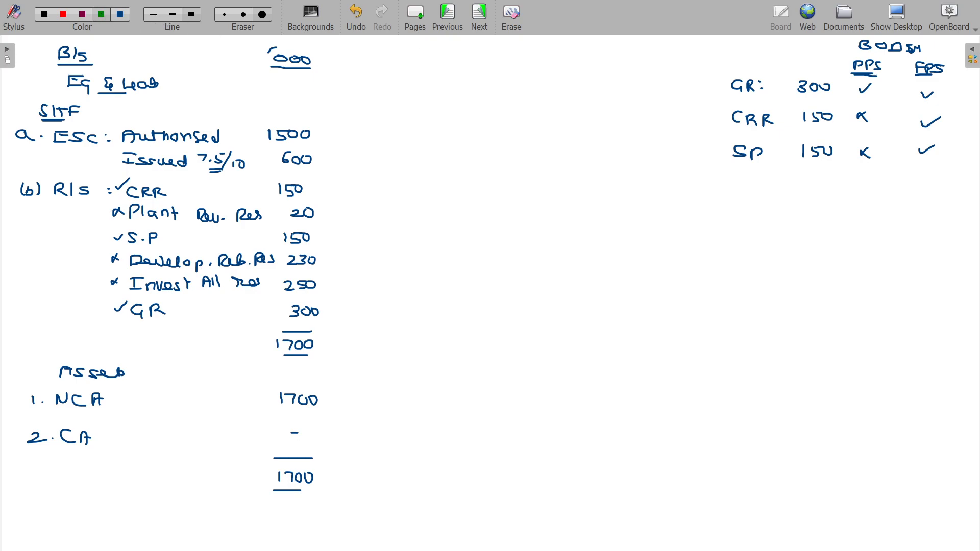
{"action": "left_click_drag", "start_coordinate": [210, 170], "coordinate": [244, 169]}
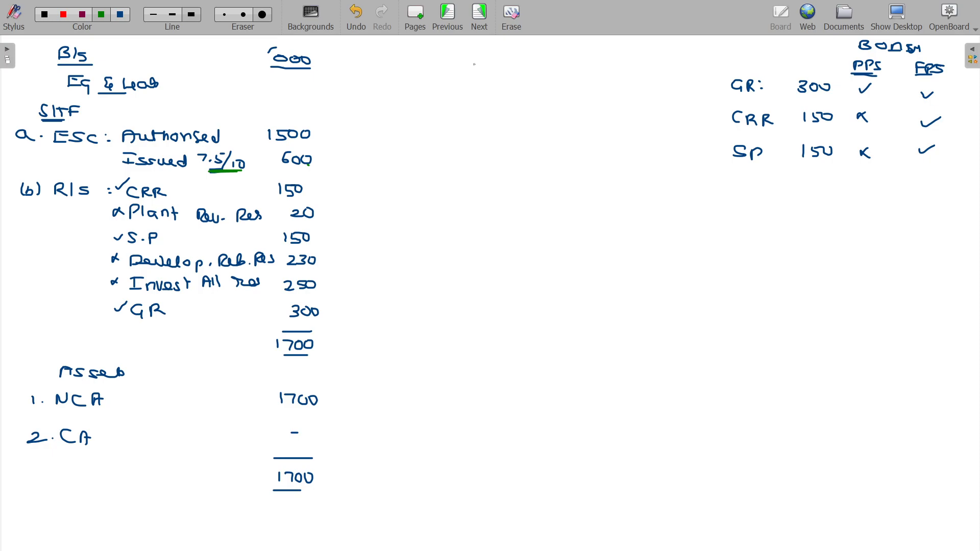
Step: Write green entries of 200: GR to Bonus, Share Call to ESC, Bonus to Share Call
{"action": "type", "text": "GR"}
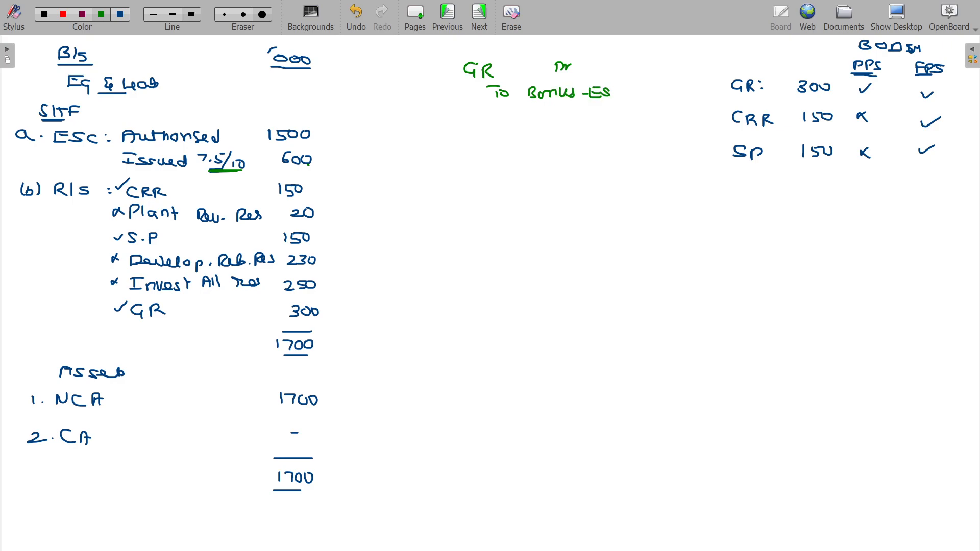
{"action": "type", "text": "200"}
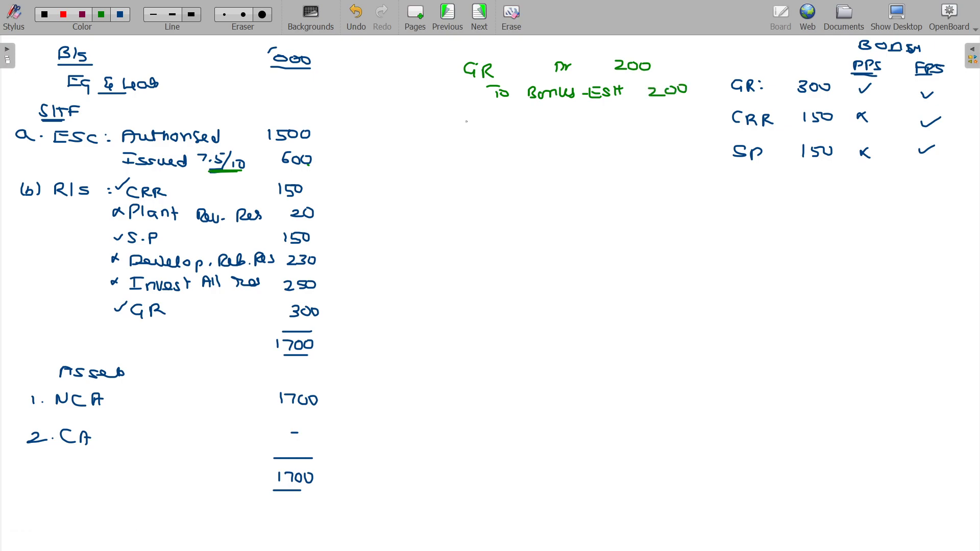
{"action": "type", "text": "S"}
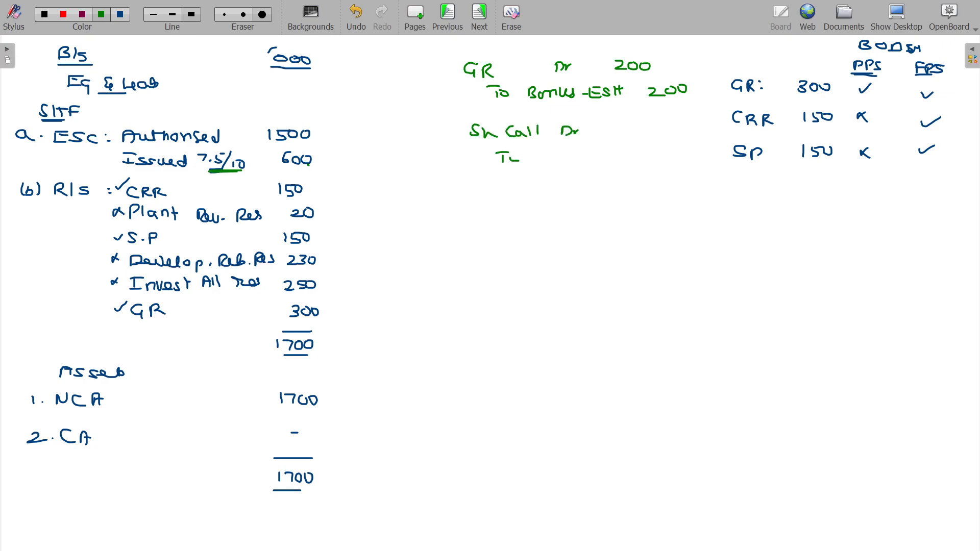
{"action": "type", "text": "ESC"}
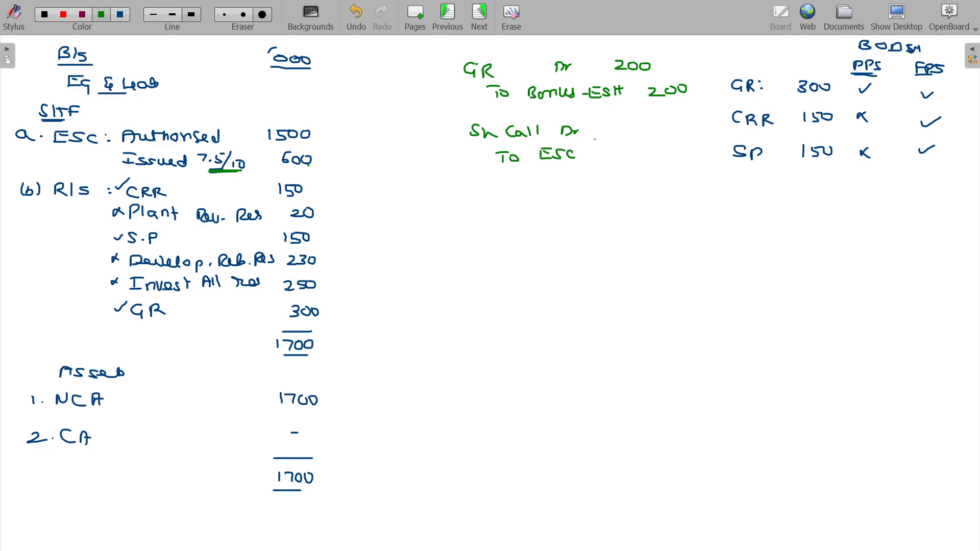
{"action": "type", "text": "200"}
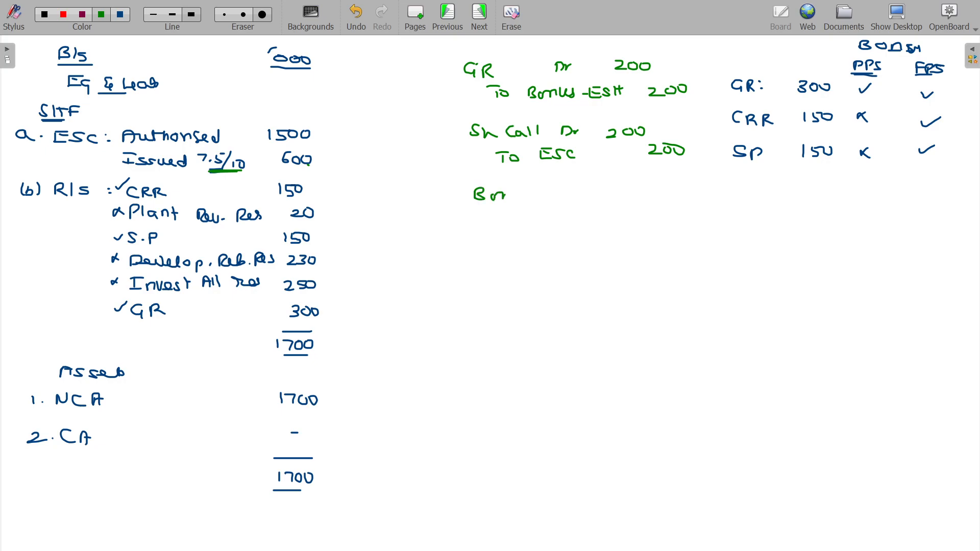
{"action": "type", "text": "Bonus - C"}
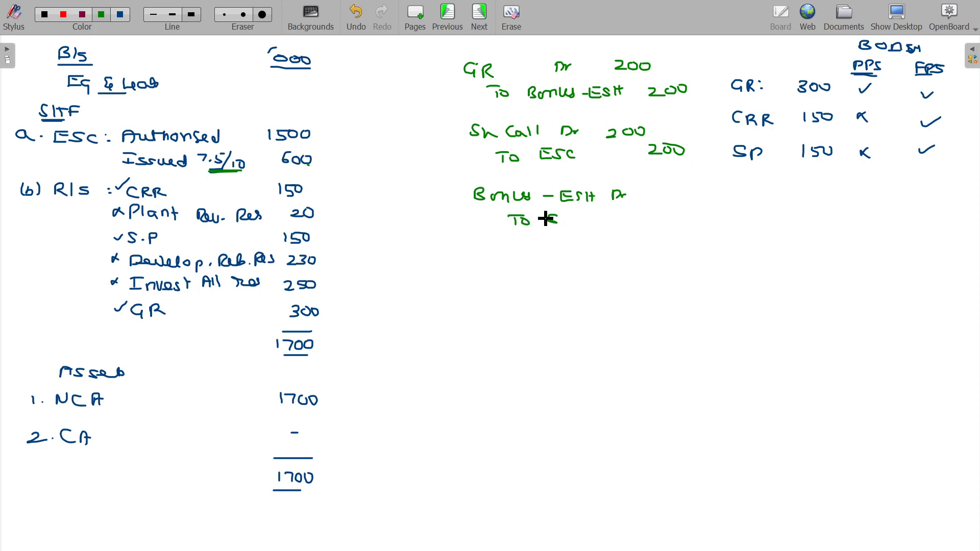
{"action": "type", "text": "Sh Call"}
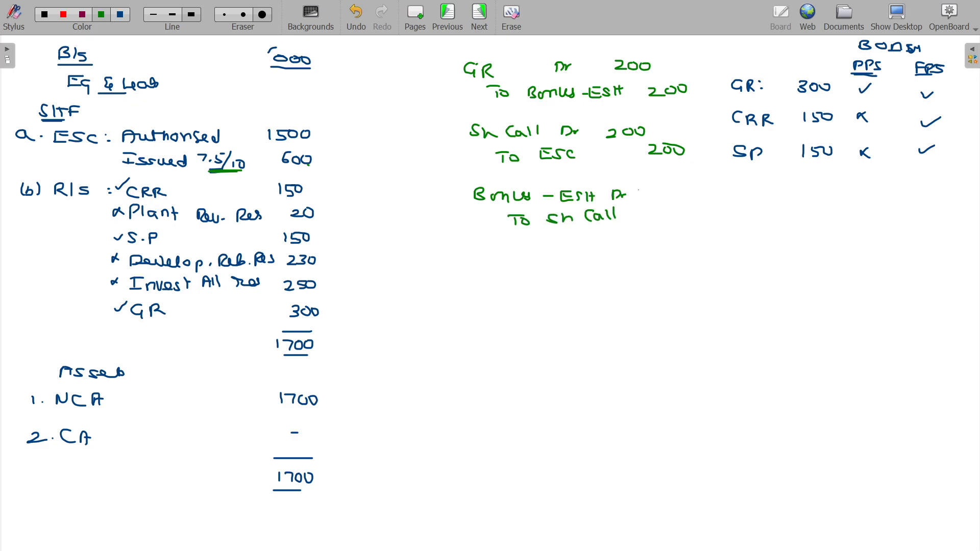
{"action": "type", "text": "200"}
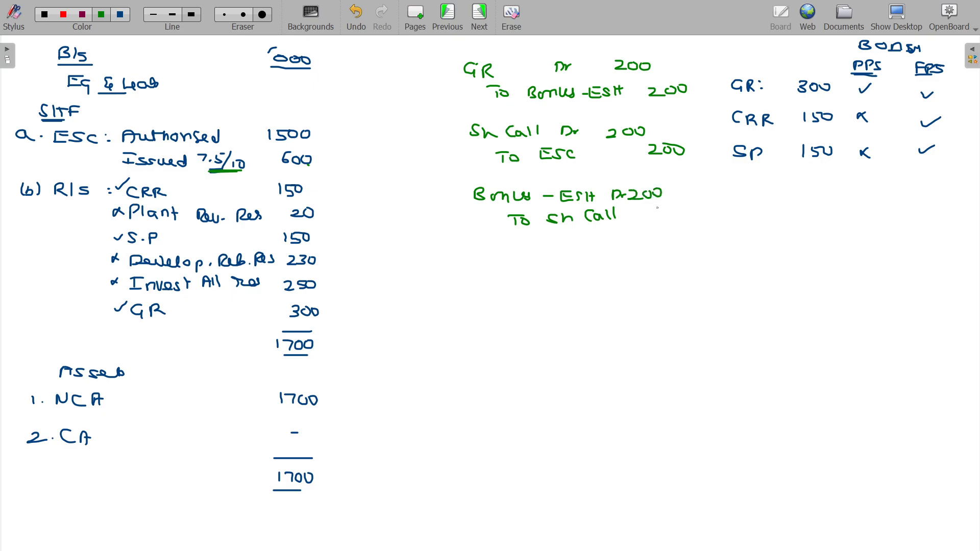
{"action": "type", "text": "200"}
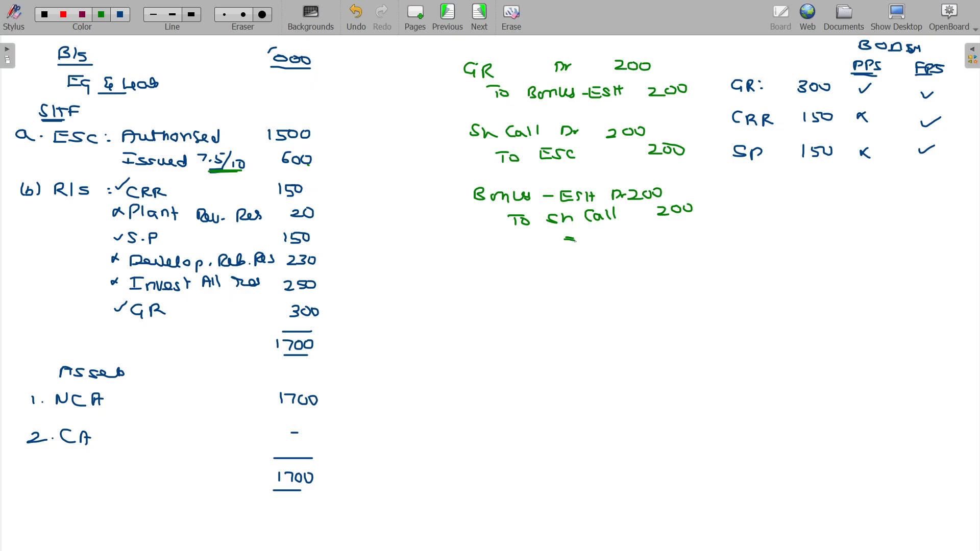
Step: Check the 1/2 ratio on the question page, then return to the solution page
{"action": "left_click", "coordinate": [478, 16]}
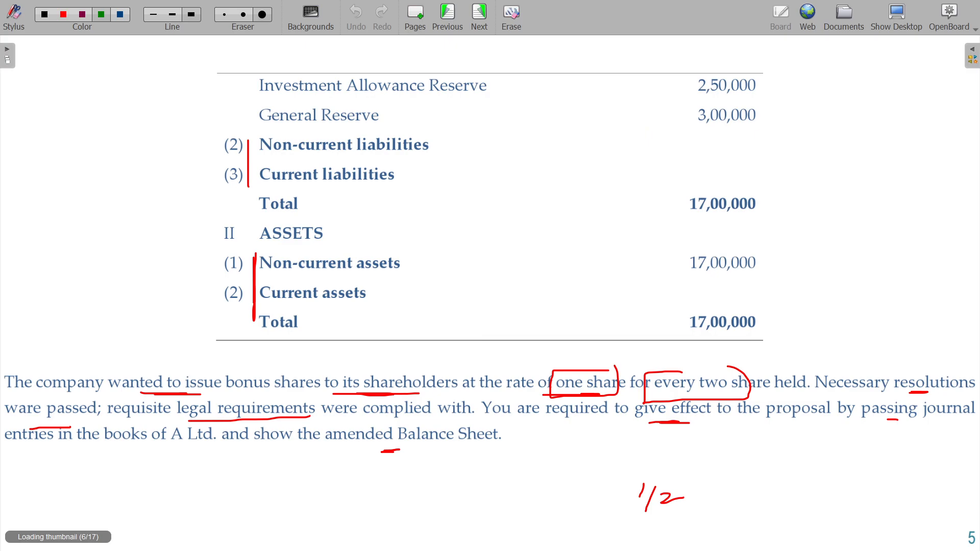
{"action": "left_click_drag", "start_coordinate": [531, 375], "coordinate": [750, 387]}
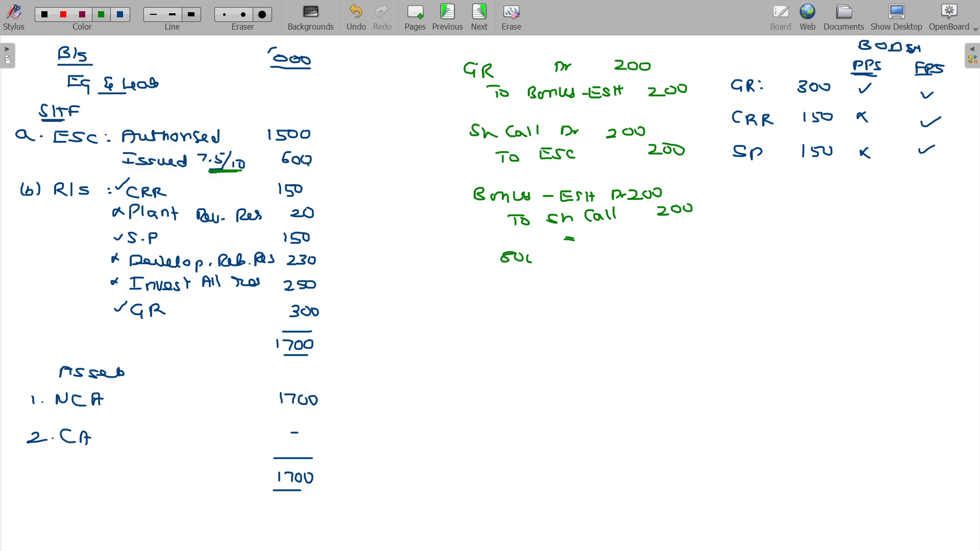
Step: Write 800 × 1/2 = 400 and debit GR 100, CRR 150, SP 150 to Bonus 400
{"action": "type", "text": "X"}
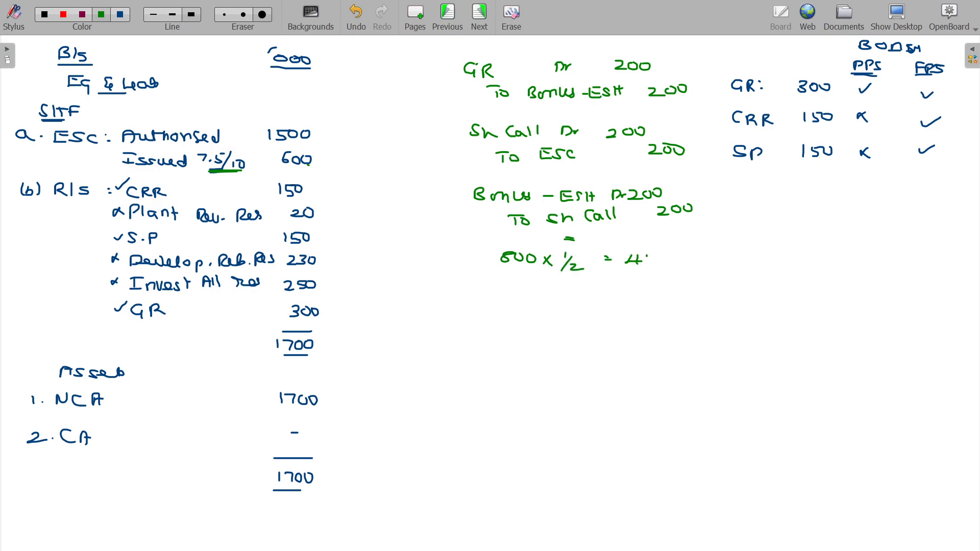
{"action": "type", "text": "400"}
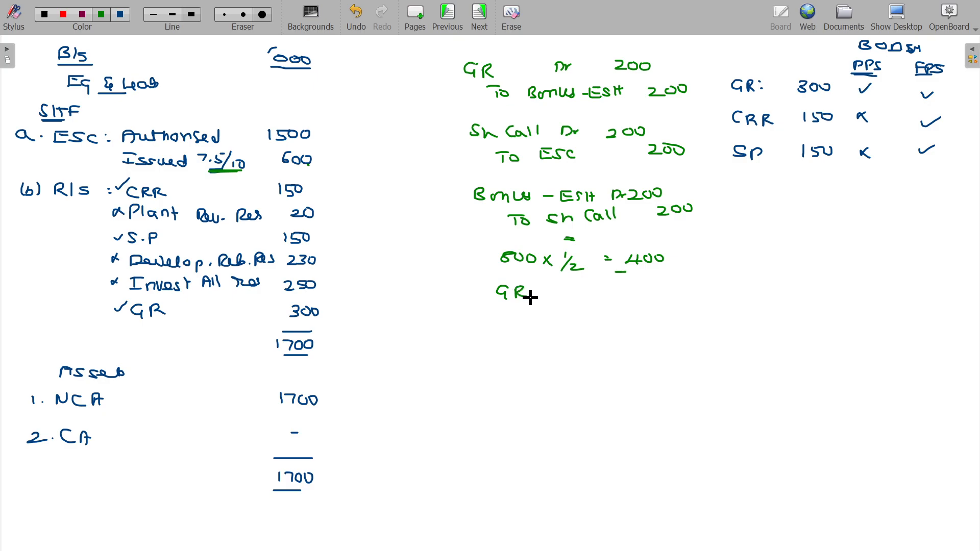
{"action": "type", "text": "Dr"}
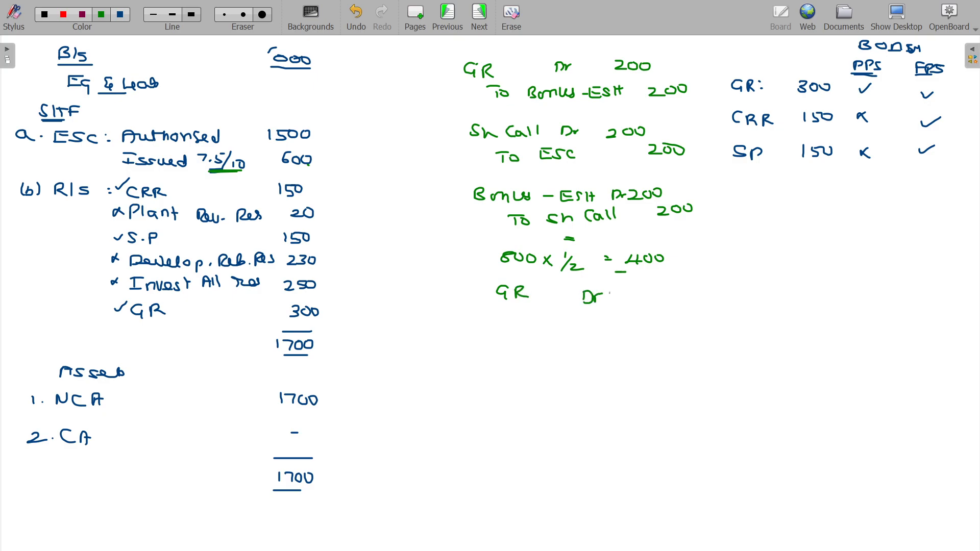
{"action": "type", "text": "100"}
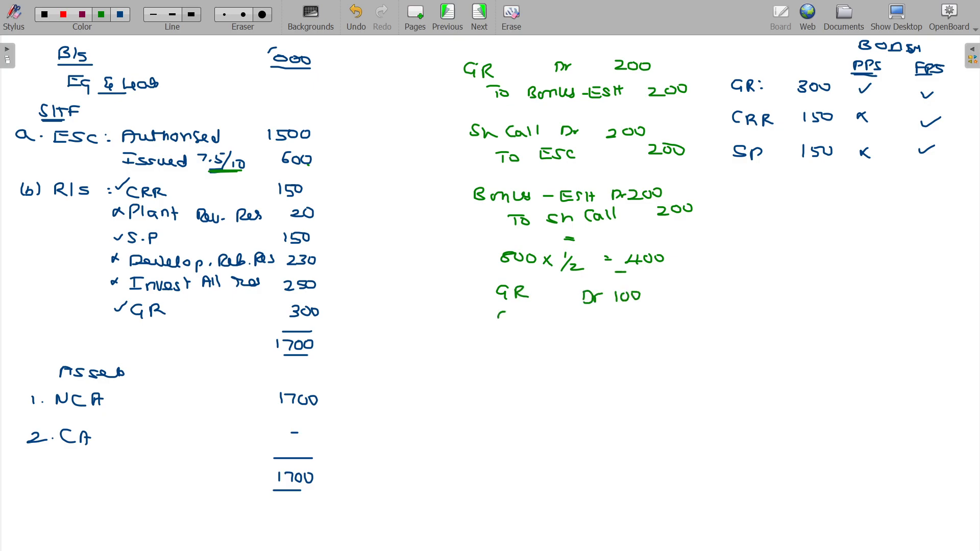
{"action": "type", "text": "CRR Dr 150"}
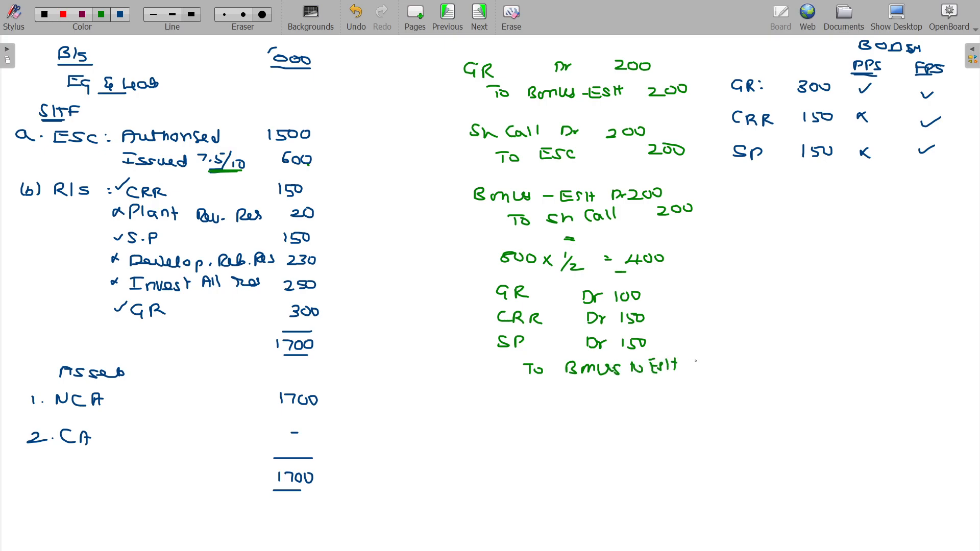
{"action": "type", "text": "400"}
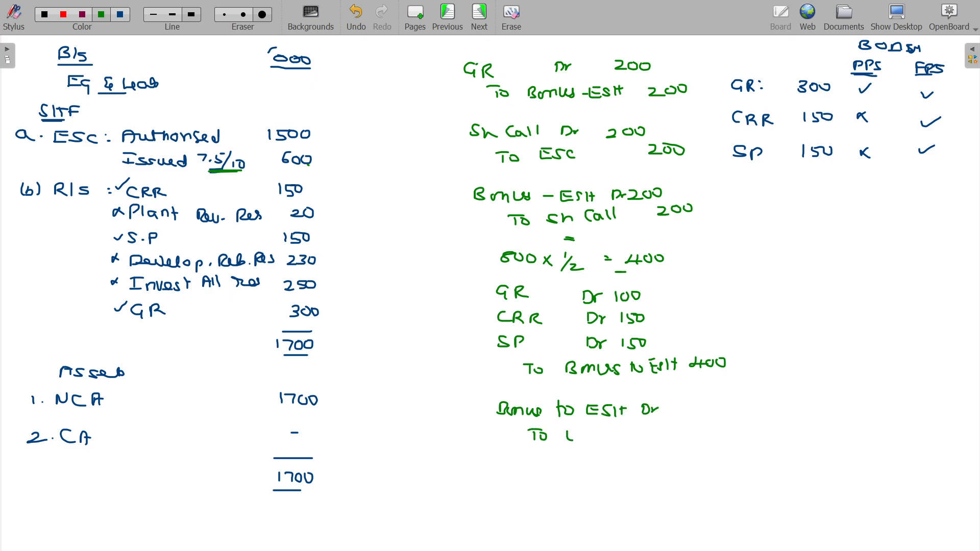
Step: Add the entry Bonus Dr to ESH 400
{"action": "type", "text": "ESIt"}
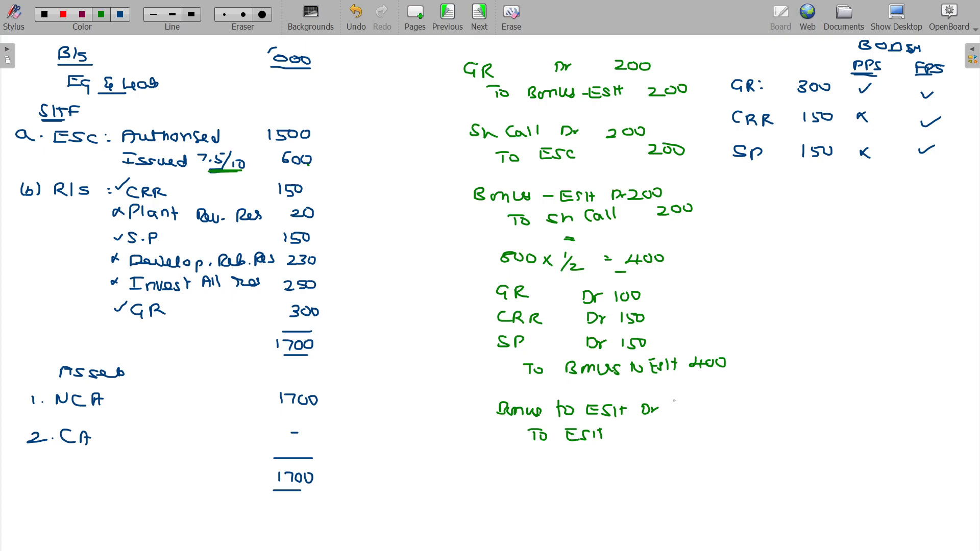
{"action": "type", "text": "400"}
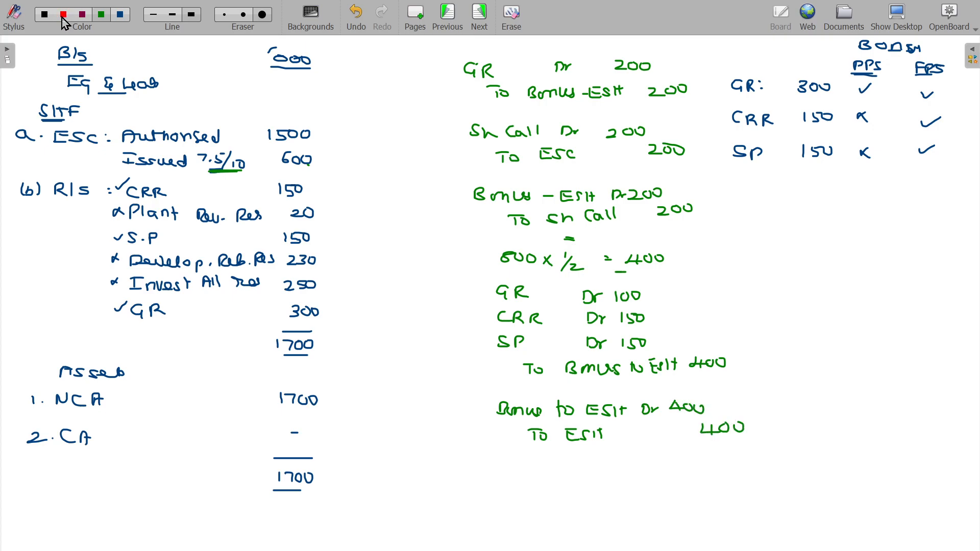
{"action": "left_click", "coordinate": [44, 13]}
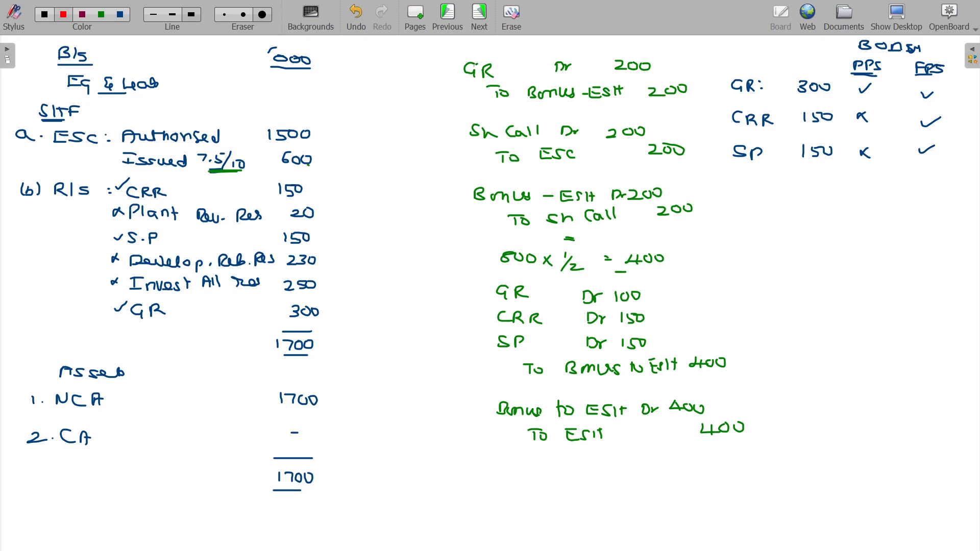
Step: Tick each journal line in red, correct ESH to ESC, and write share capital 1500 and 1200
{"action": "left_click_drag", "start_coordinate": [460, 75], "coordinate": [496, 66]}
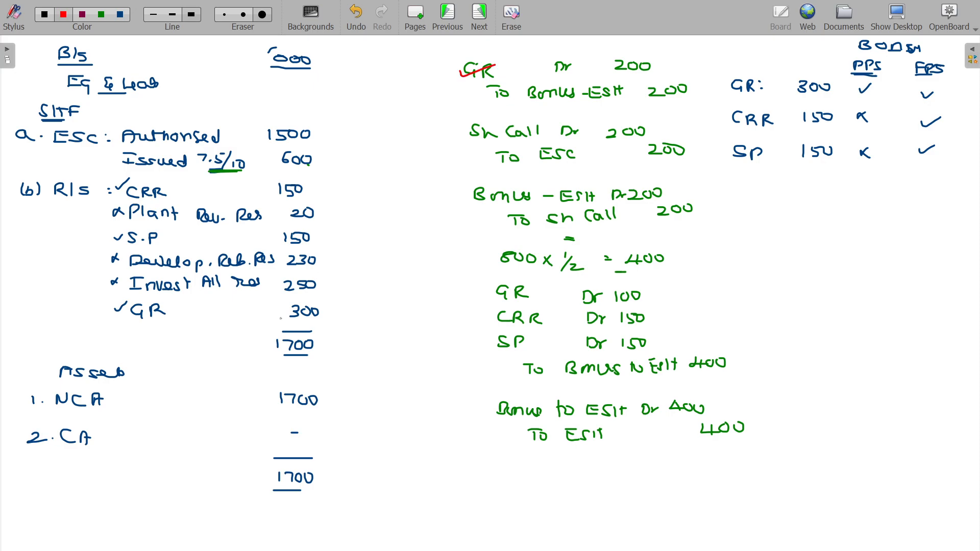
{"action": "left_click_drag", "start_coordinate": [482, 294], "coordinate": [518, 284]}
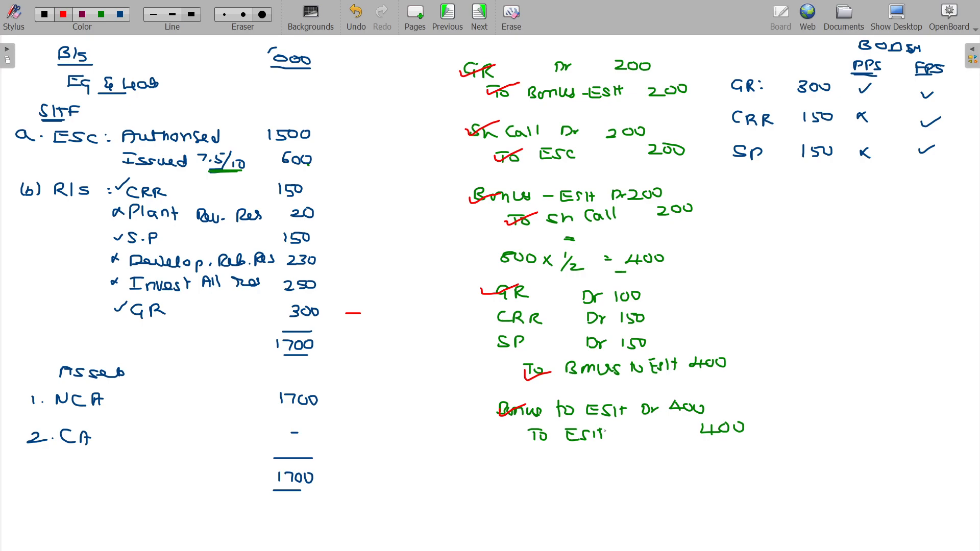
{"action": "type", "text": "C"}
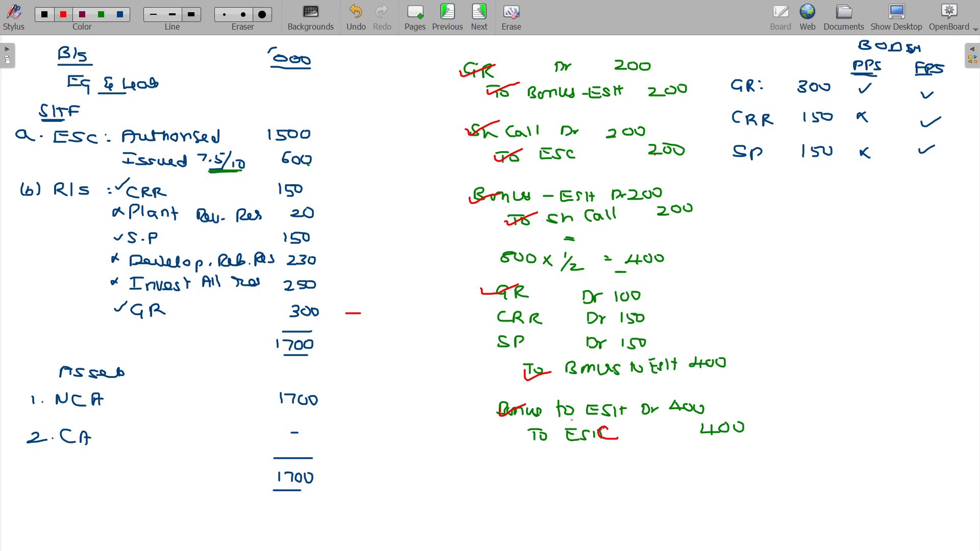
{"action": "left_click_drag", "start_coordinate": [528, 434], "coordinate": [566, 426]}
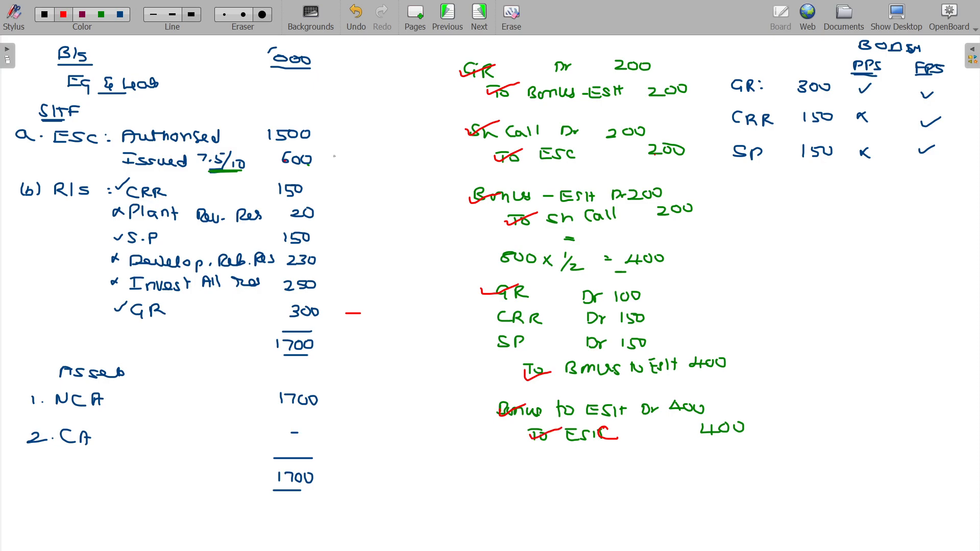
{"action": "type", "text": "1200"}
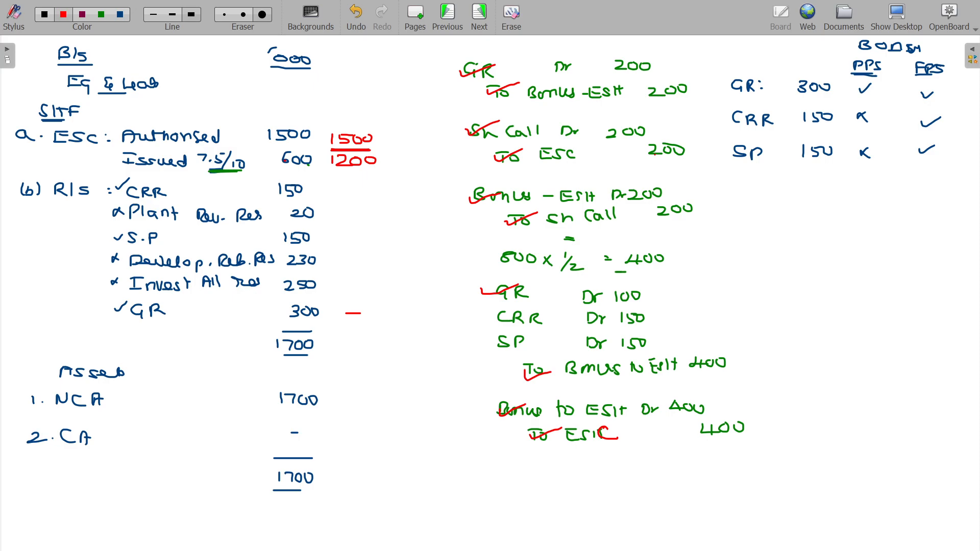
Step: Tick the CRR and SP debit lines in red and mark both balances nil
{"action": "left_click_drag", "start_coordinate": [491, 318], "coordinate": [528, 311]}
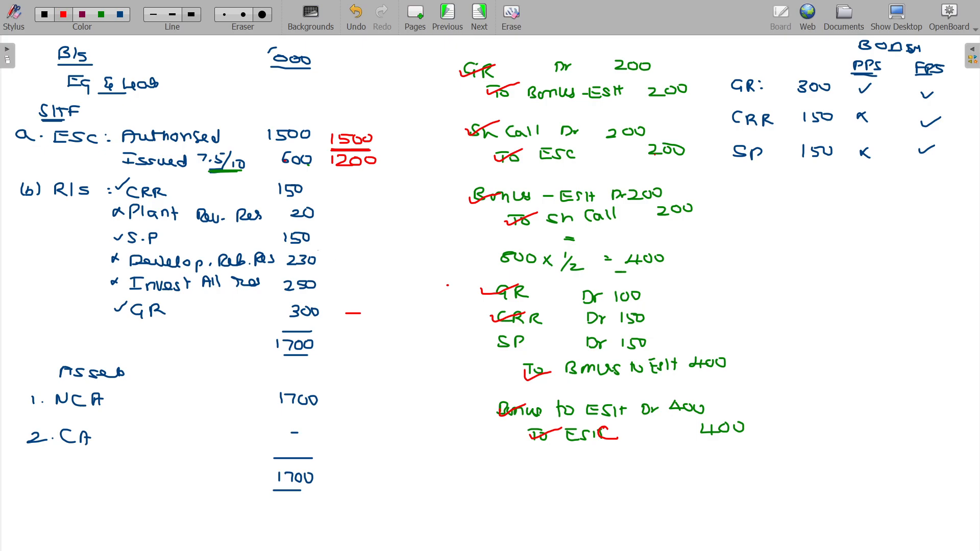
{"action": "left_click_drag", "start_coordinate": [347, 190], "coordinate": [365, 190]}
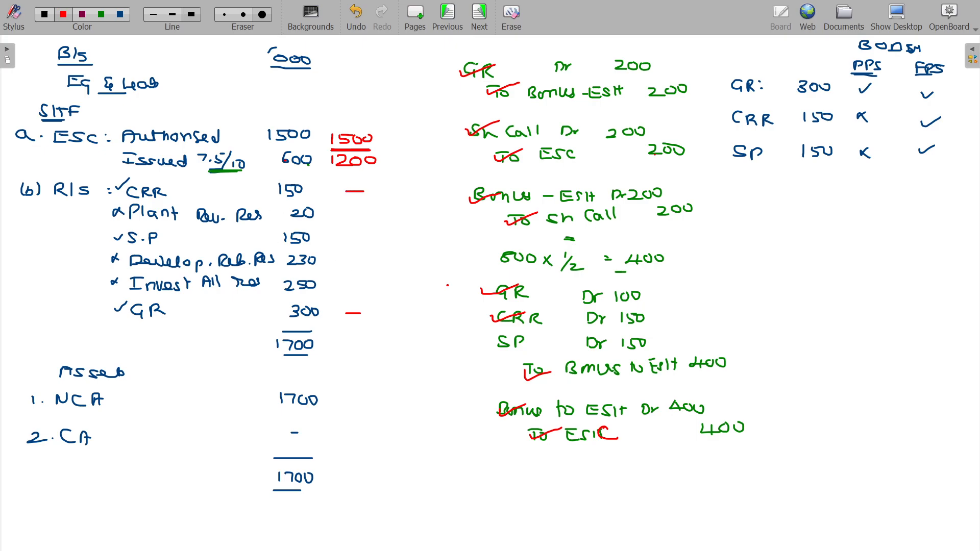
{"action": "left_click_drag", "start_coordinate": [493, 347], "coordinate": [525, 331]}
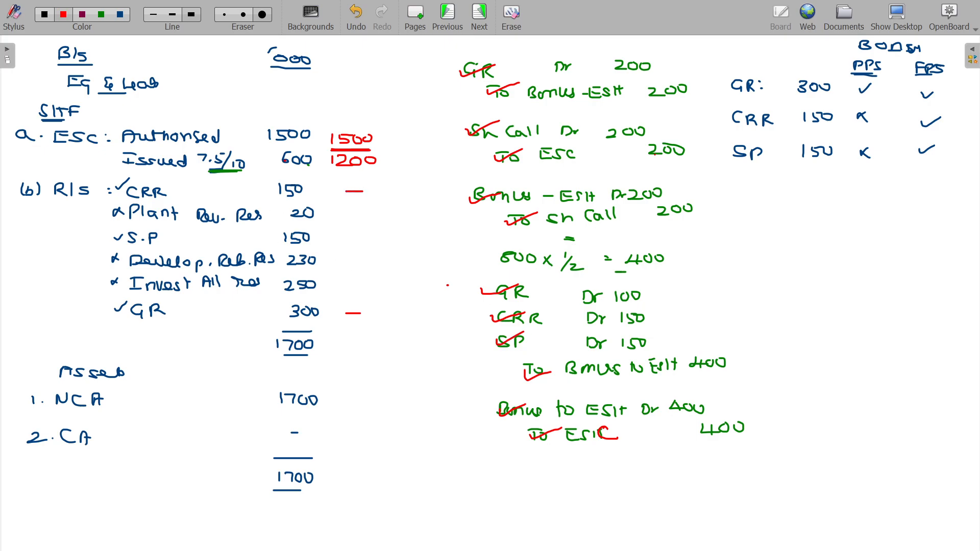
{"action": "left_click_drag", "start_coordinate": [350, 237], "coordinate": [363, 236]}
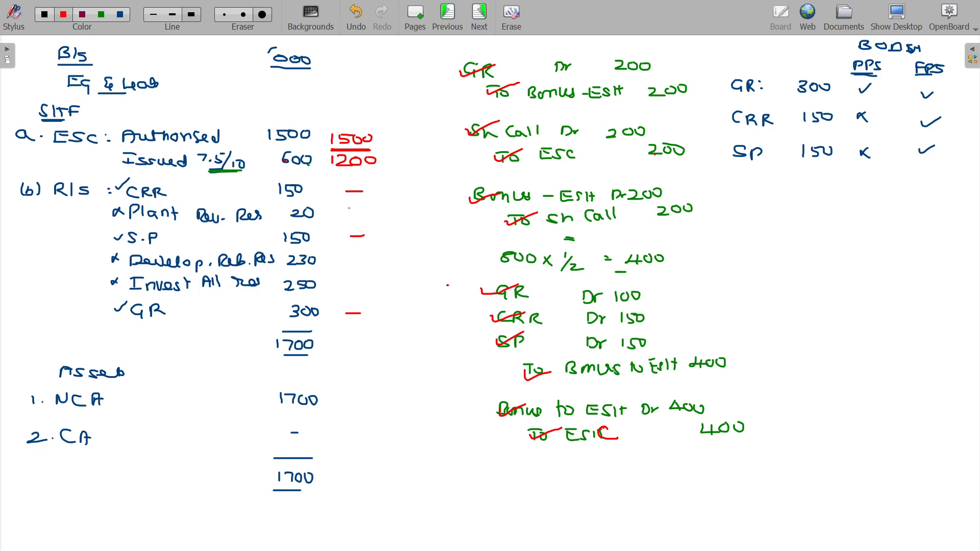
Step: Write the remaining reserves 20, 230, 250 and rule off totals of 1700
{"action": "type", "text": "20"}
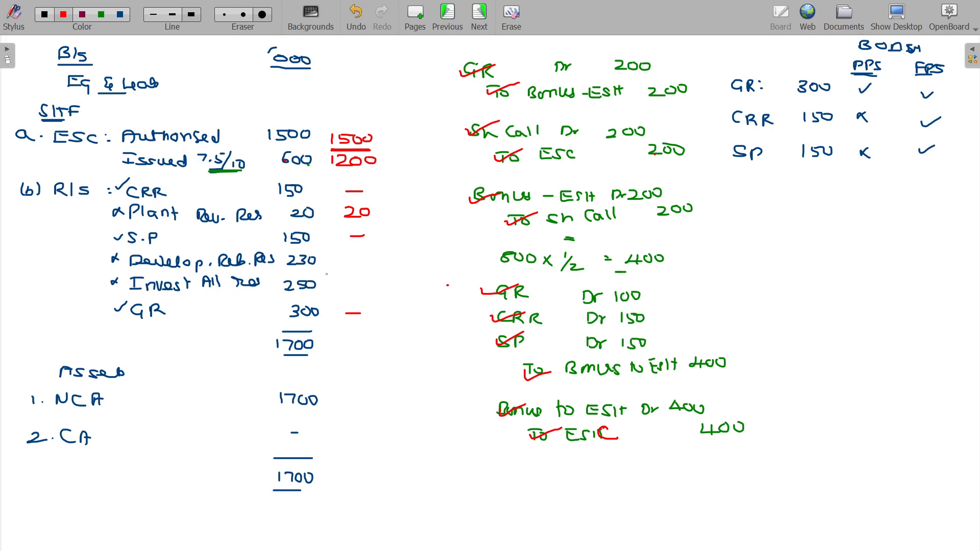
{"action": "type", "text": "230"}
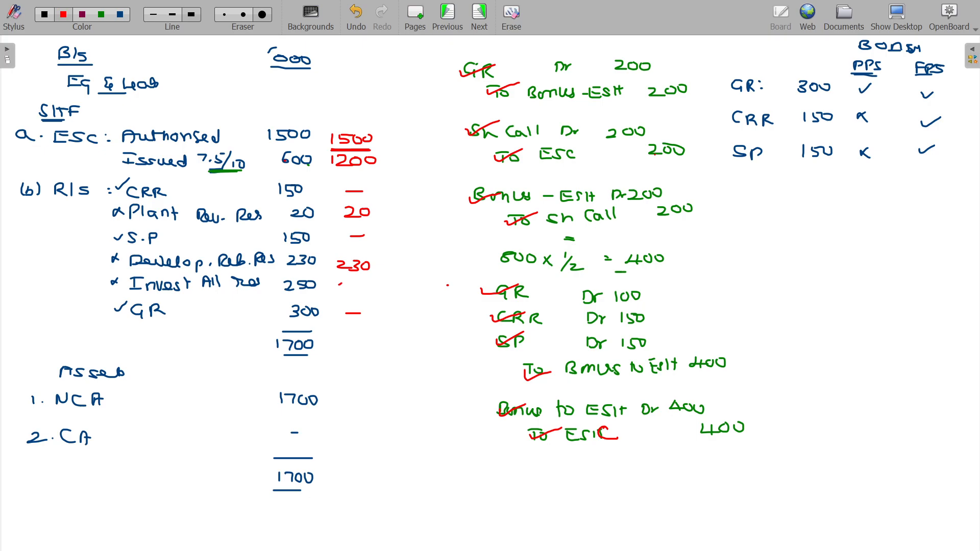
{"action": "type", "text": "250"}
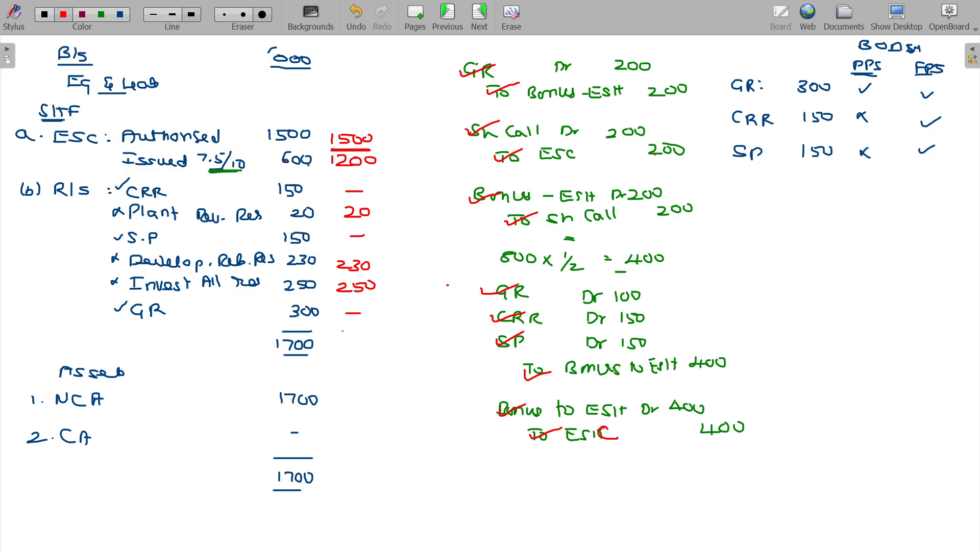
{"action": "left_click_drag", "start_coordinate": [338, 328], "coordinate": [370, 345]}
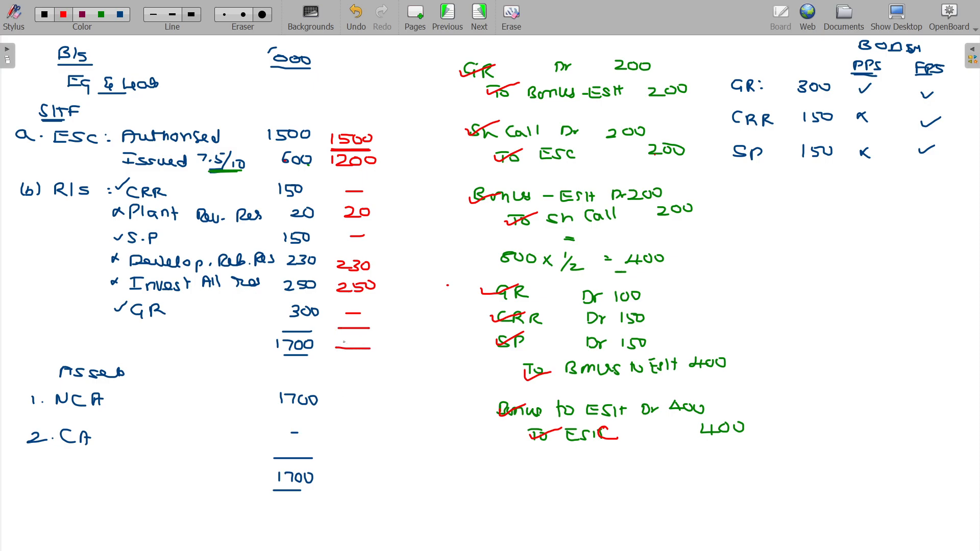
{"action": "type", "text": "170"}
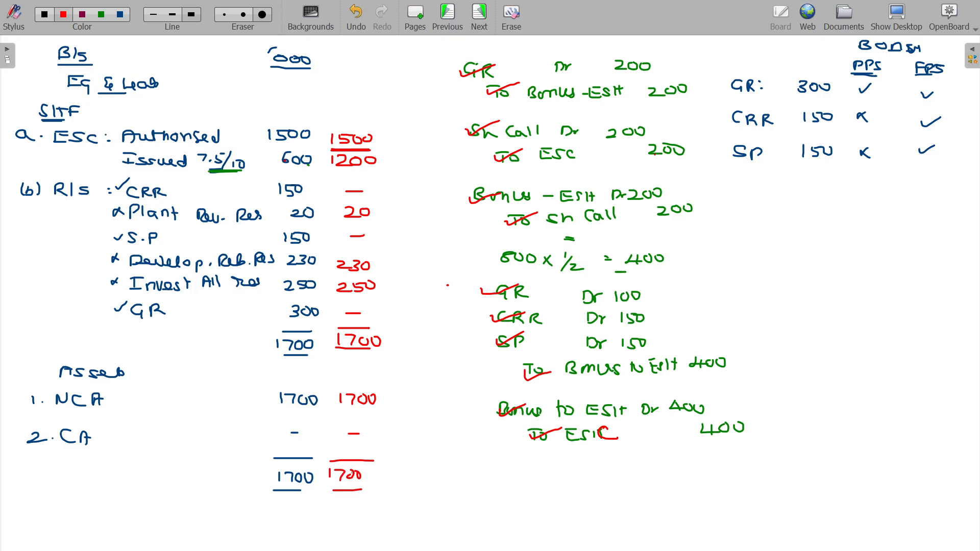
{"action": "left_click_drag", "start_coordinate": [418, 457], "coordinate": [556, 529]}
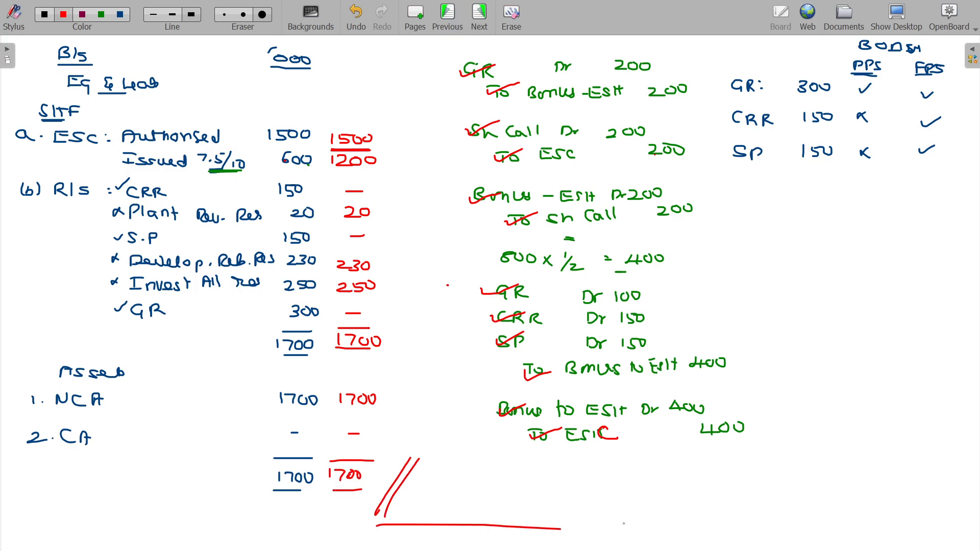